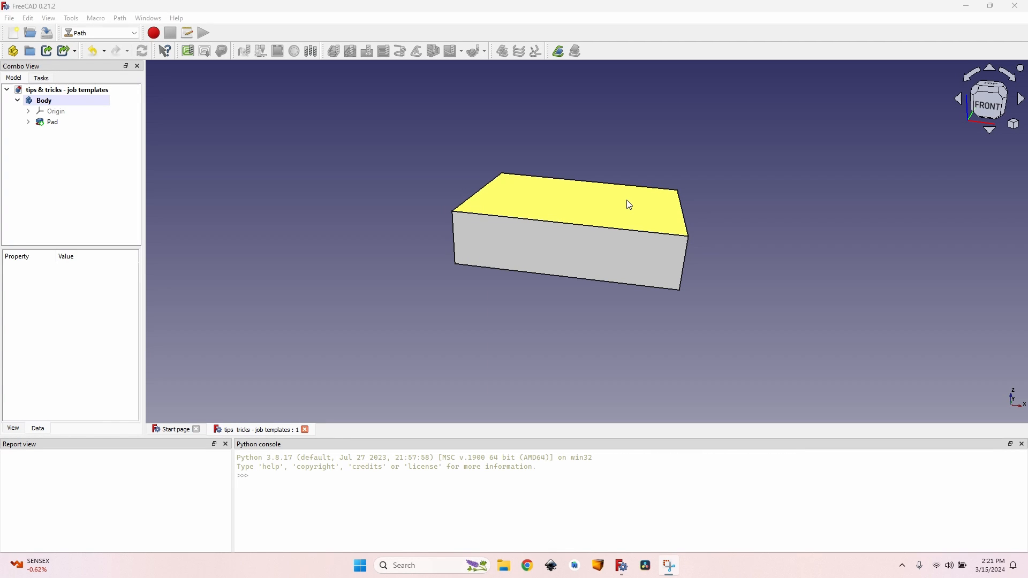
- Create a Path job from the Body and browse its Setup and Output settings
click(679, 123)
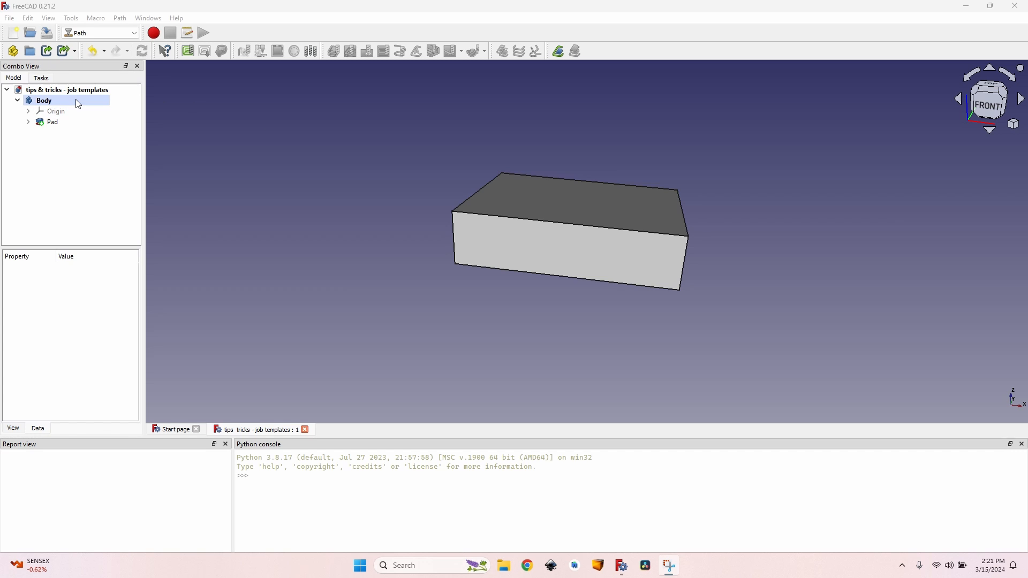
mouse_move(58, 103)
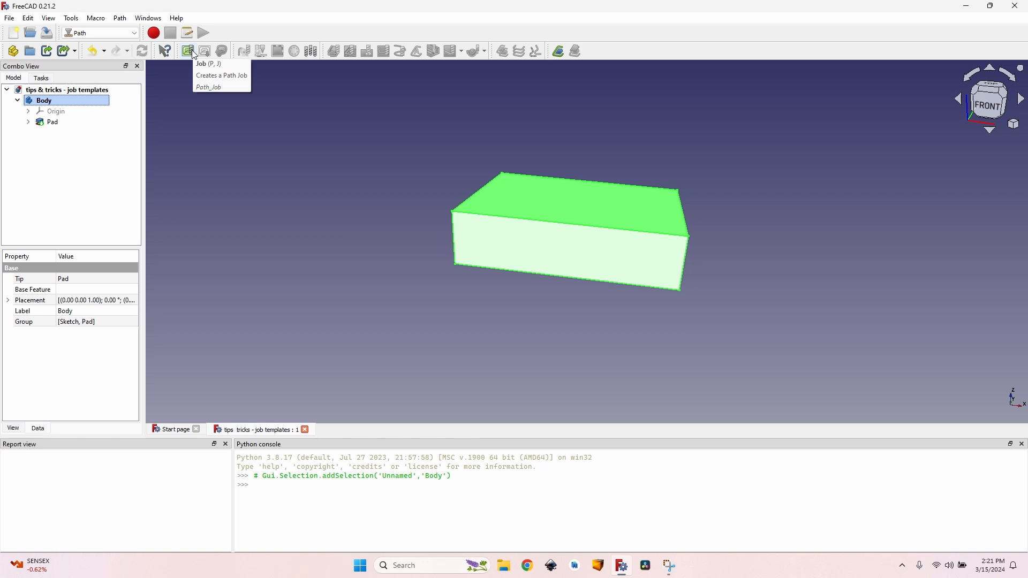
mouse_move(346, 205)
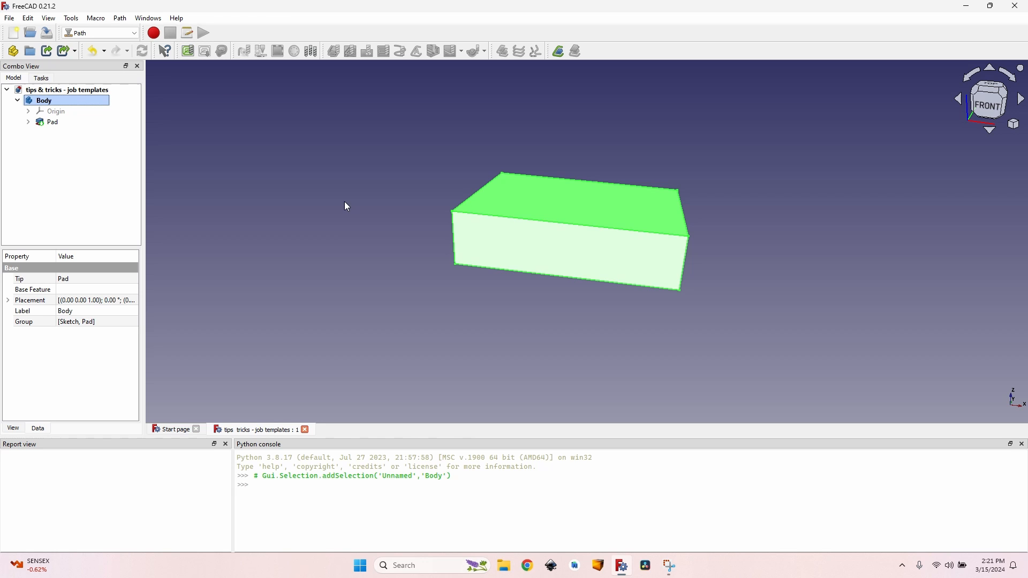
click(357, 187)
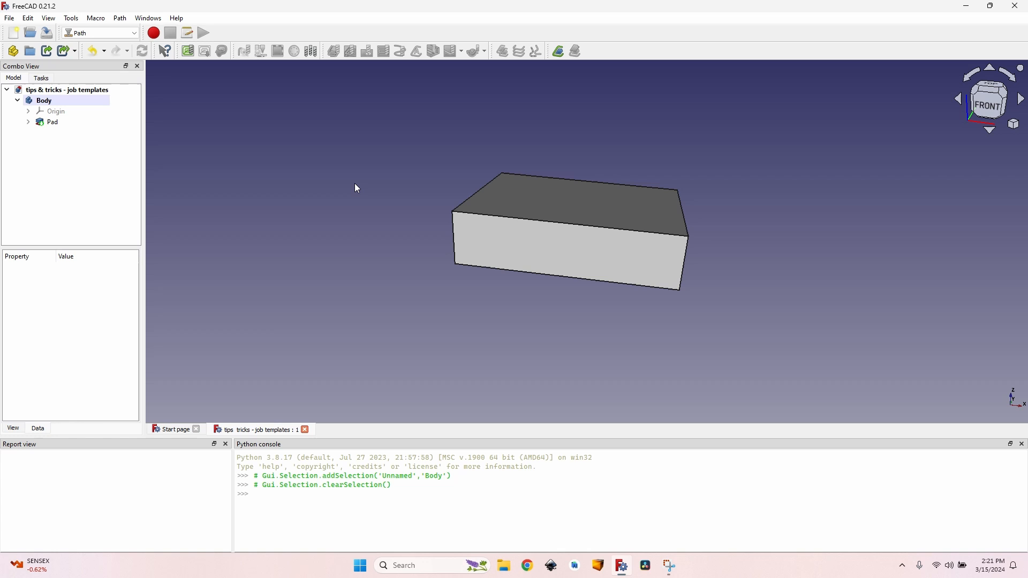
mouse_move(256, 144)
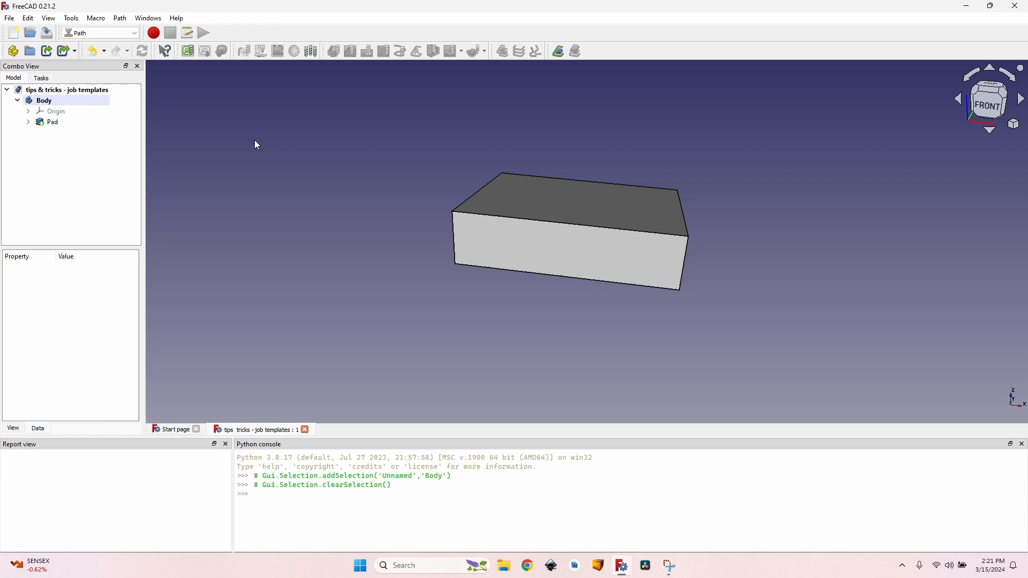
mouse_move(193, 69)
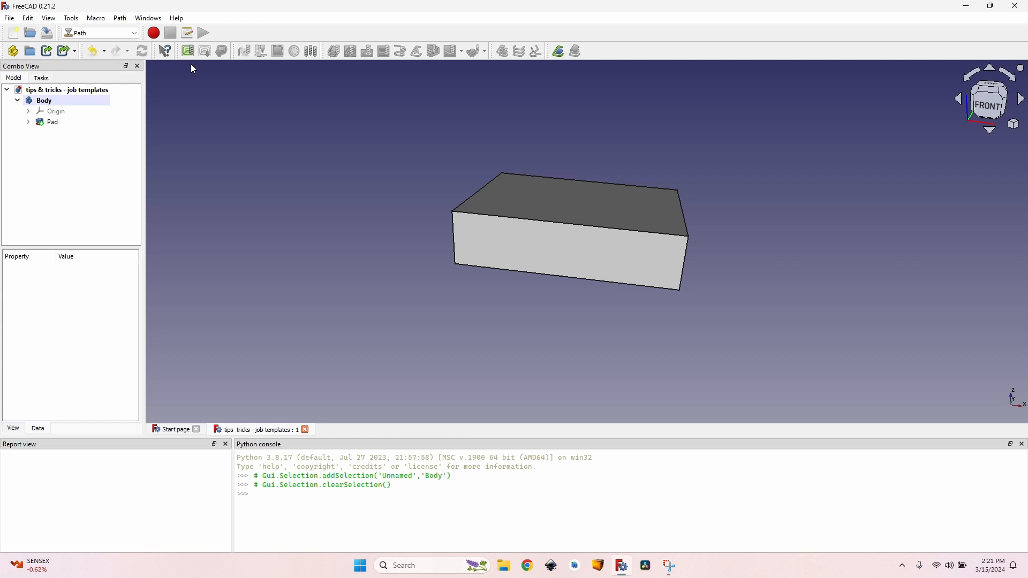
mouse_move(187, 51)
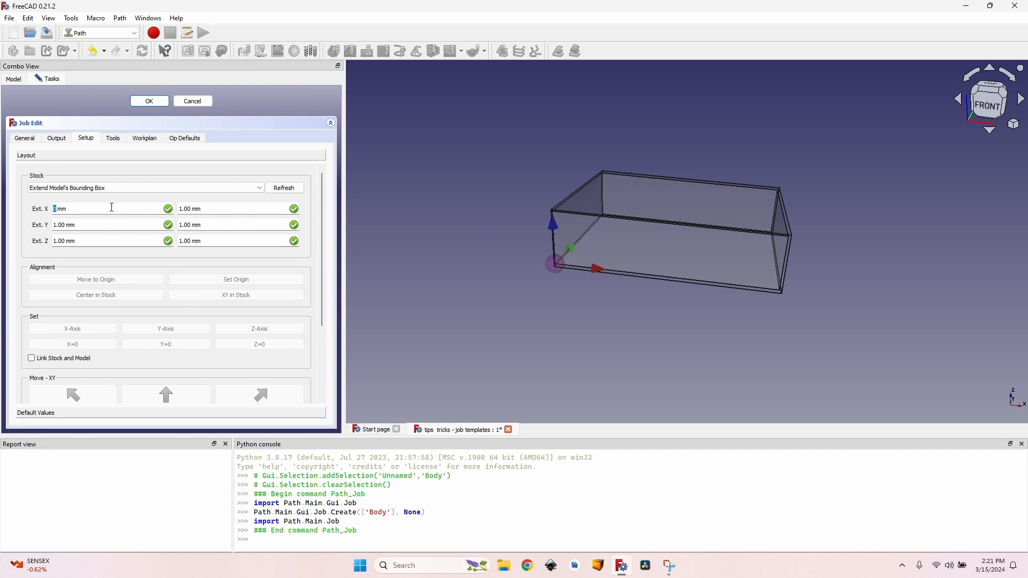
click(283, 187)
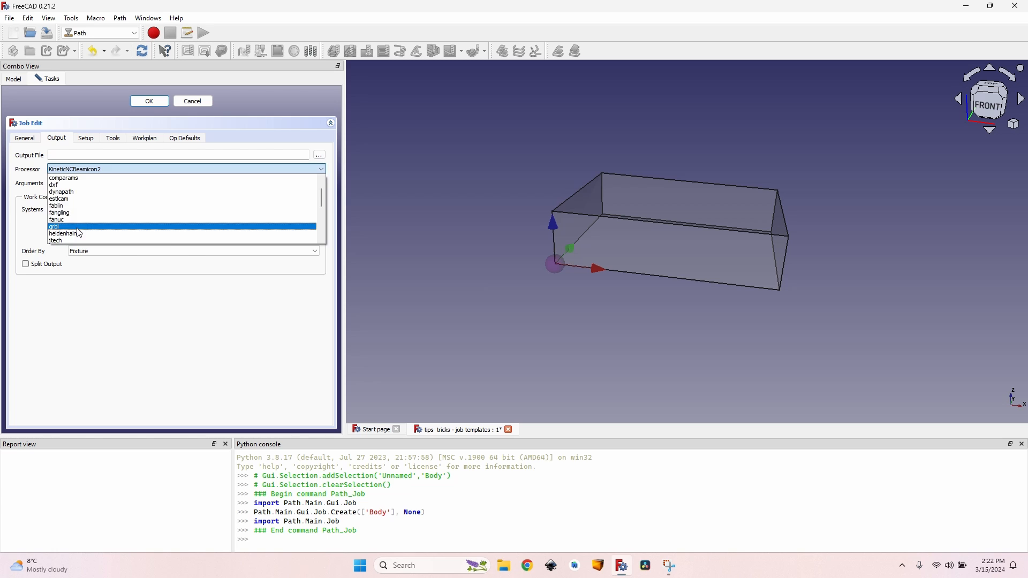
- Add the 6 mm endmill with 3000 feed rates, drop the default tool, and confirm
click(112, 138)
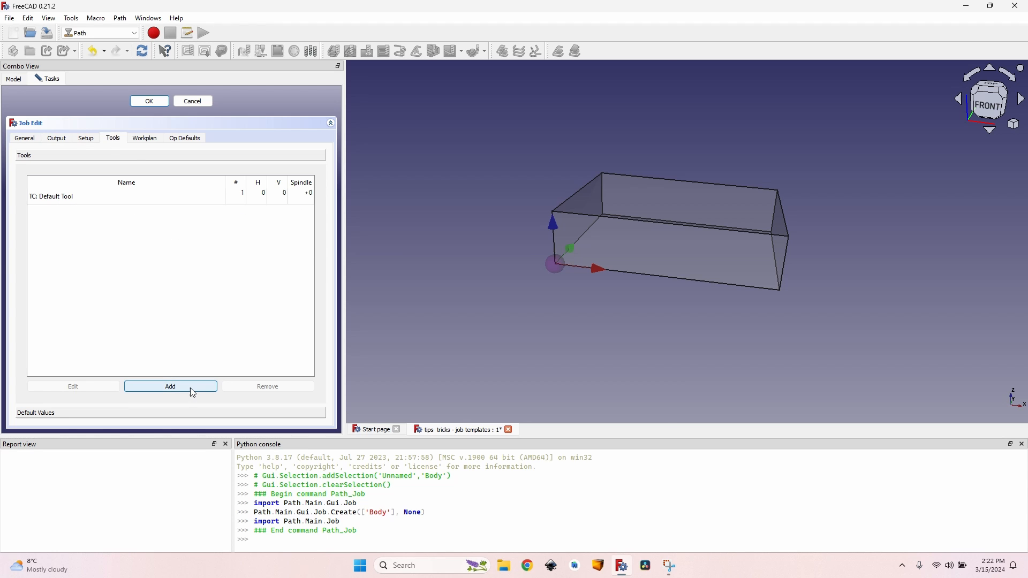
click(170, 386)
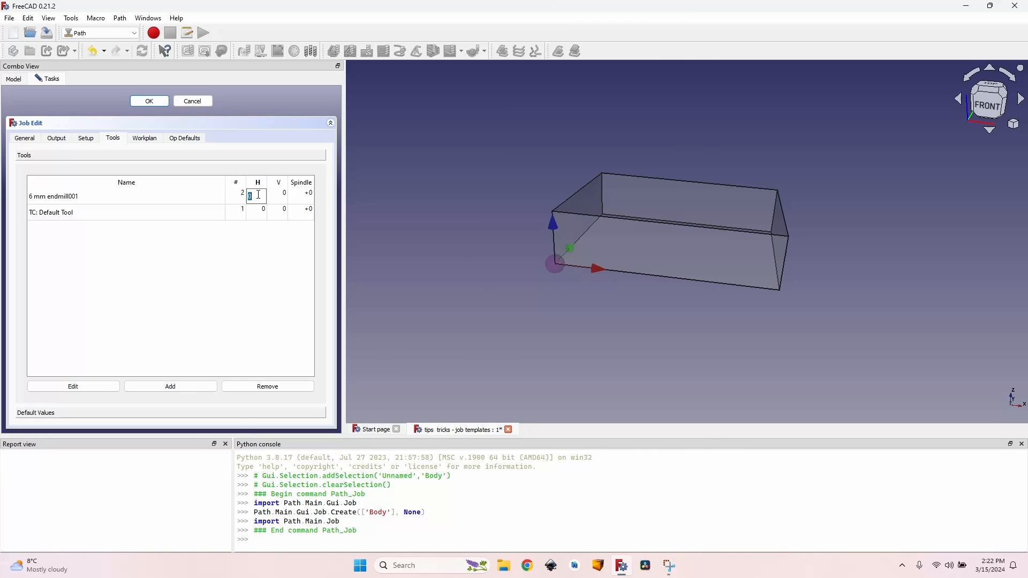
text(3000)
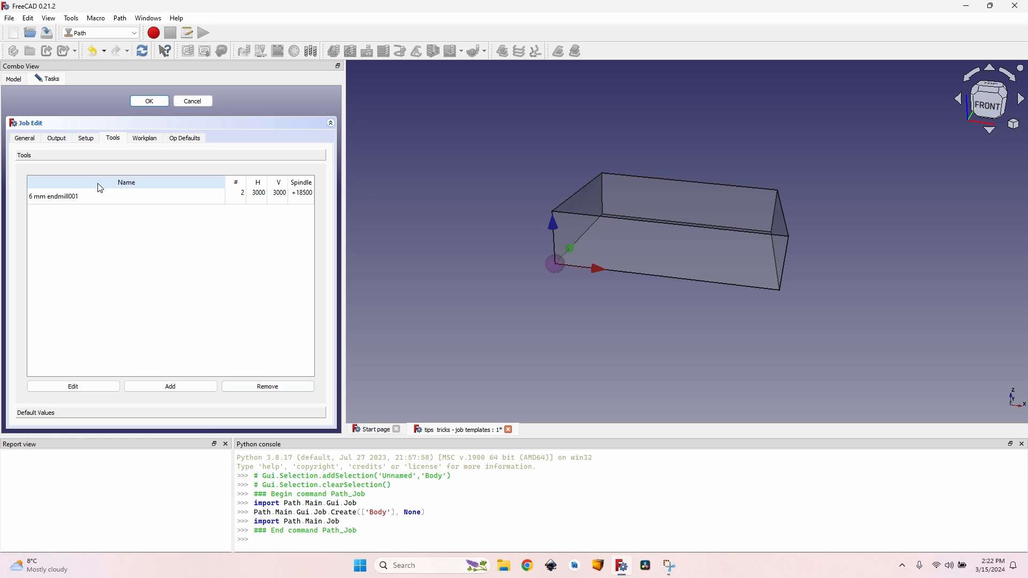
mouse_move(272, 204)
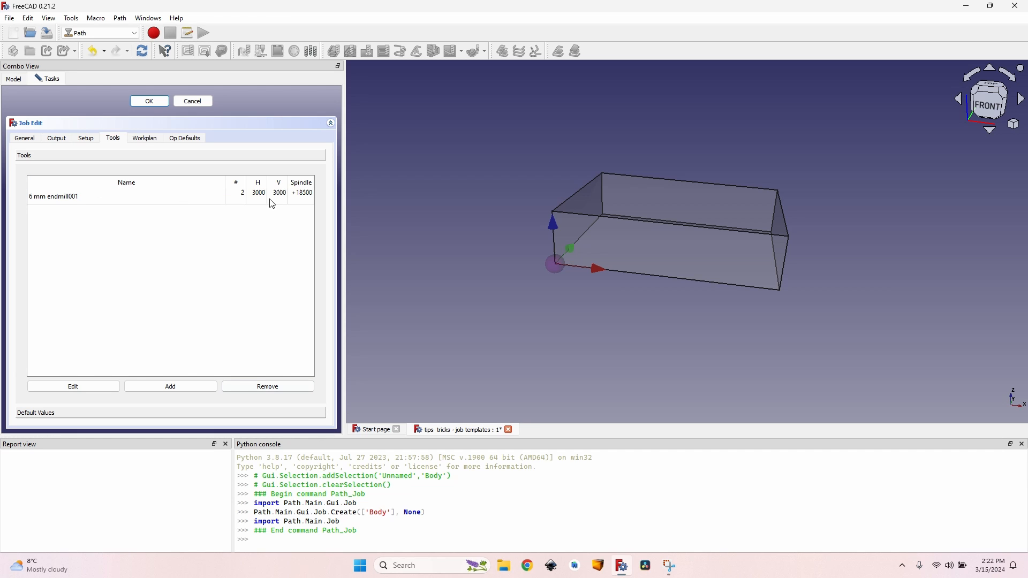
mouse_move(279, 200)
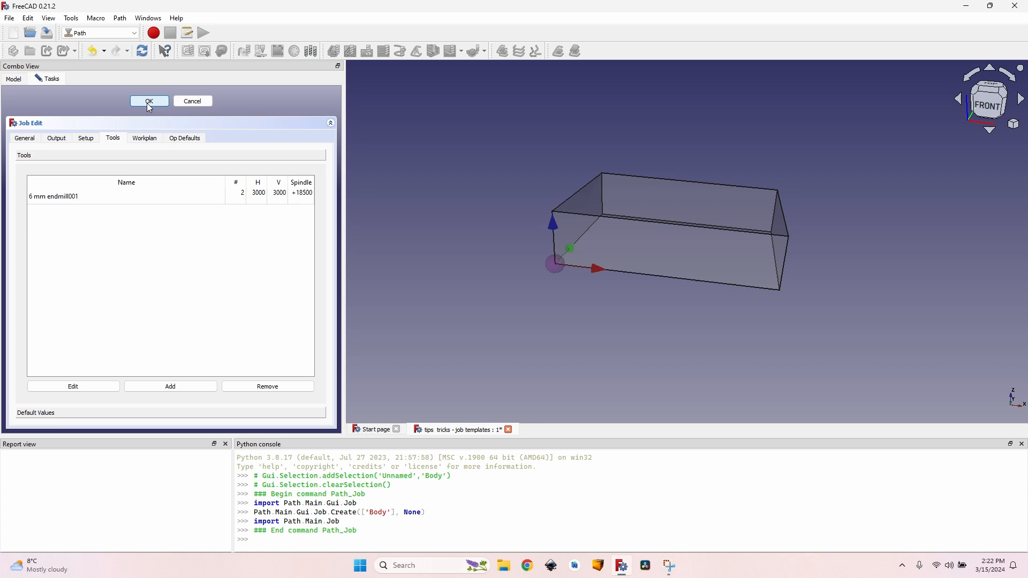
click(148, 101)
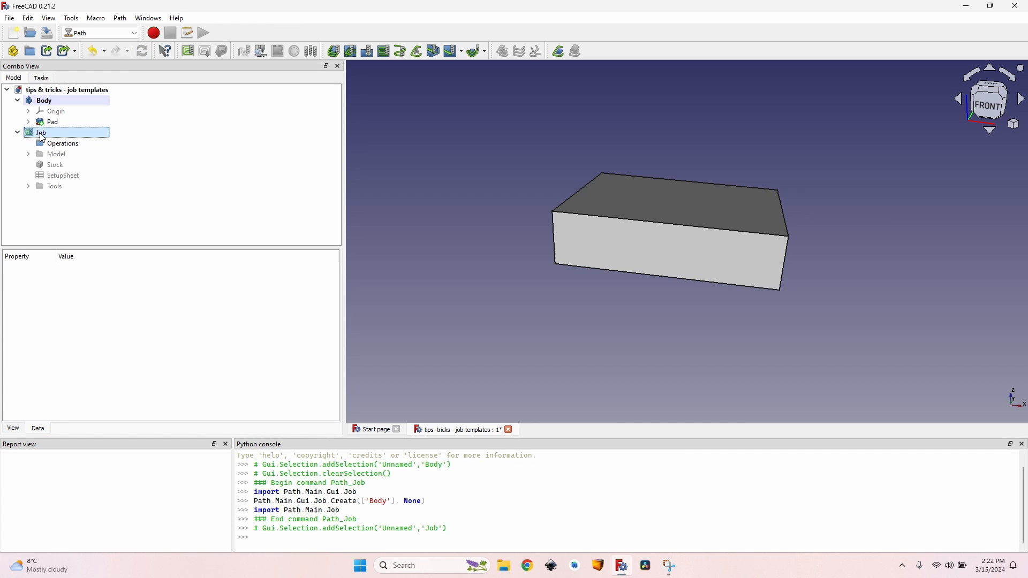
- Set the SetupSheet Step Down Expression to OpToolDiameter/2
click(62, 176)
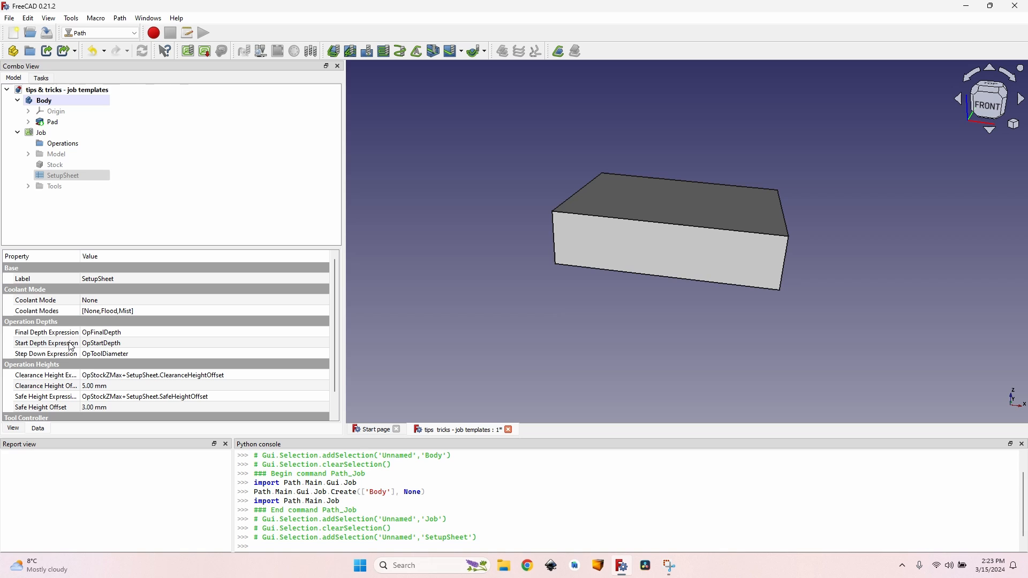
mouse_move(72, 342)
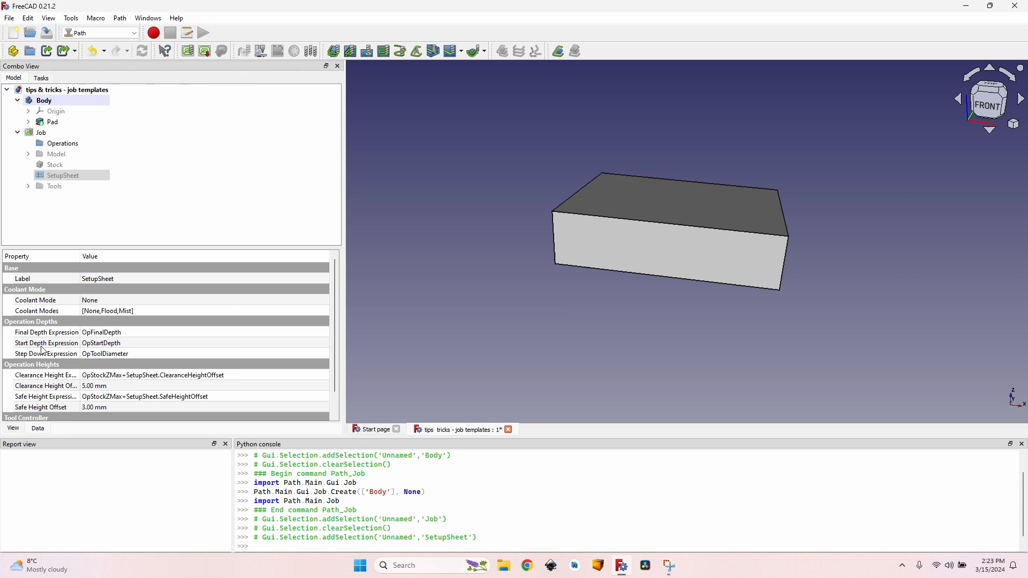
mouse_move(145, 358)
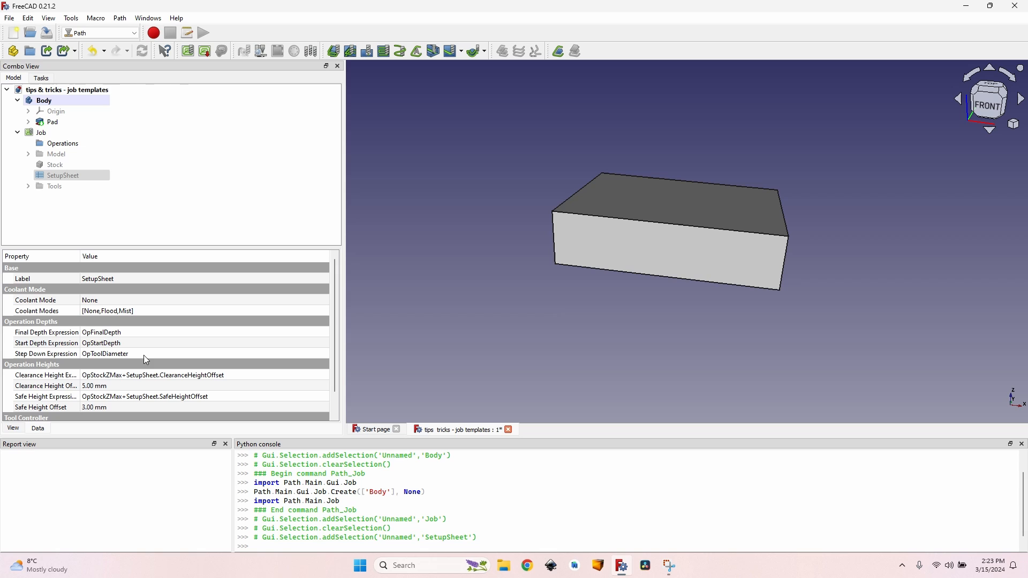
mouse_move(107, 361)
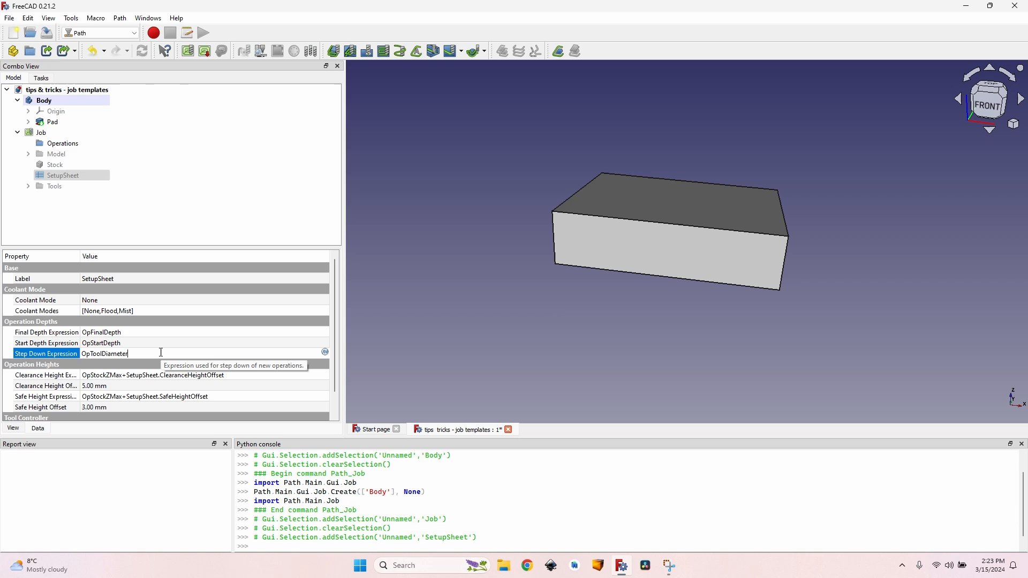
text(/2)
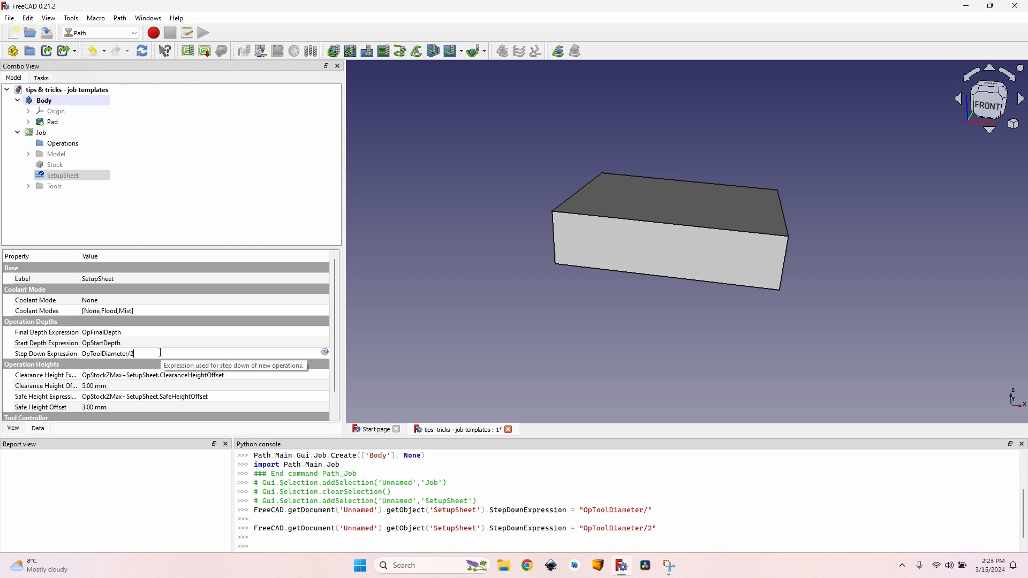
click(46, 354)
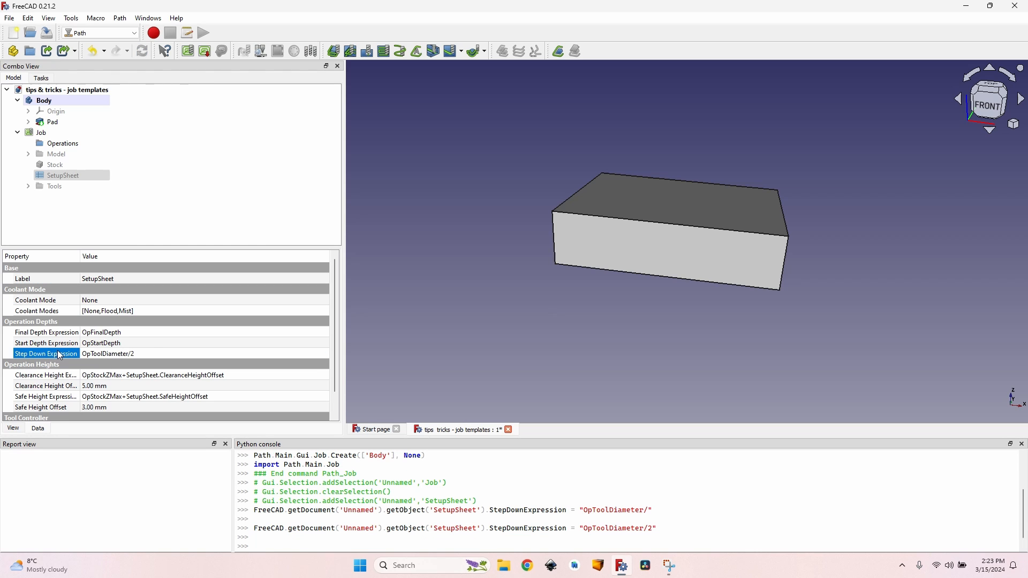
mouse_move(103, 356)
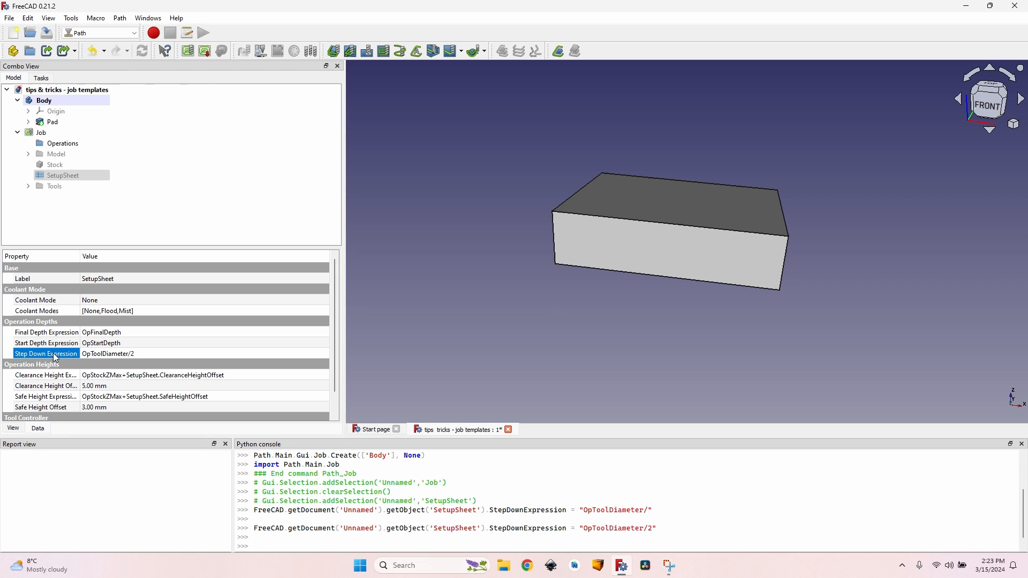
mouse_move(34, 359)
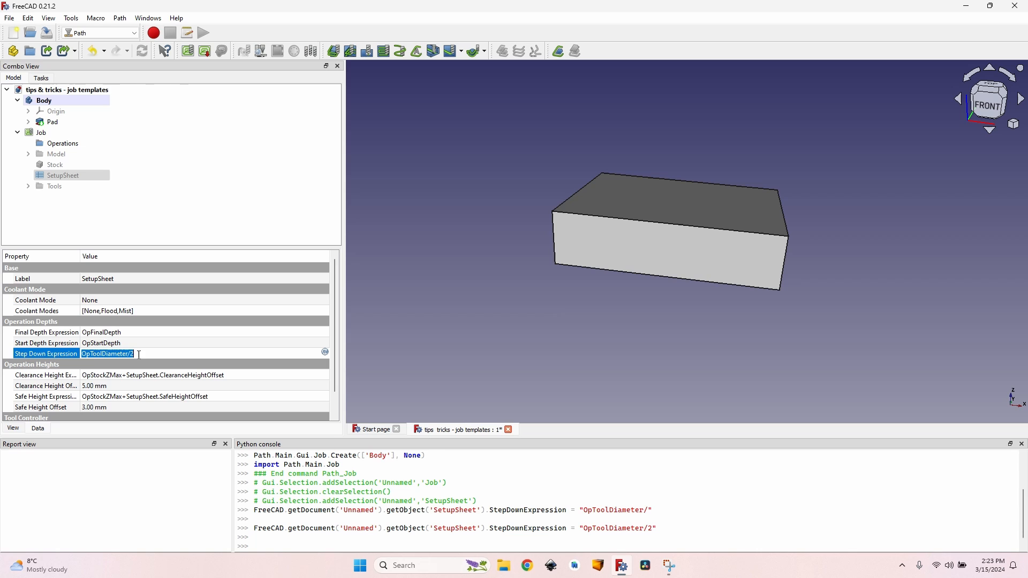
mouse_move(117, 354)
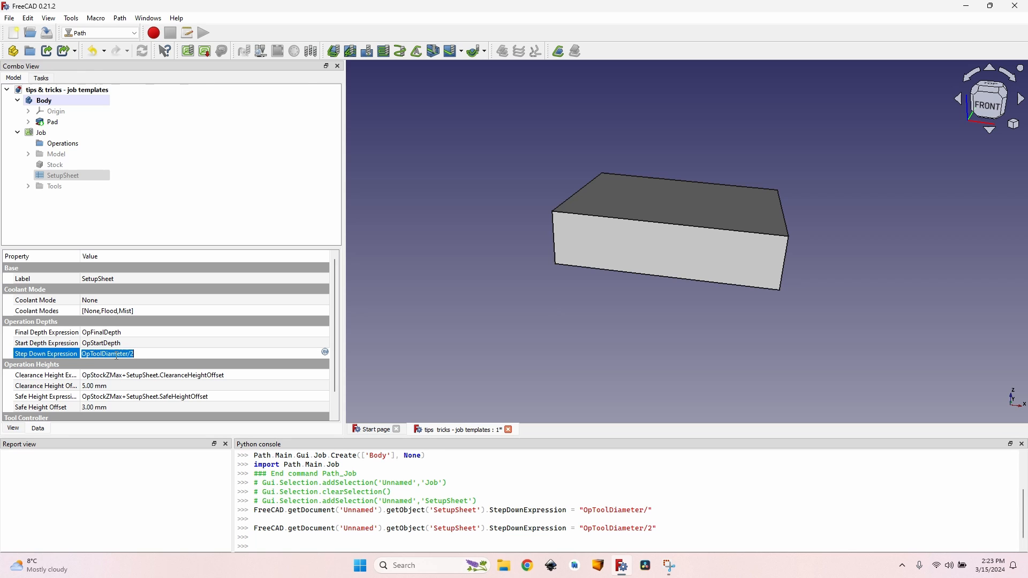
mouse_move(56, 375)
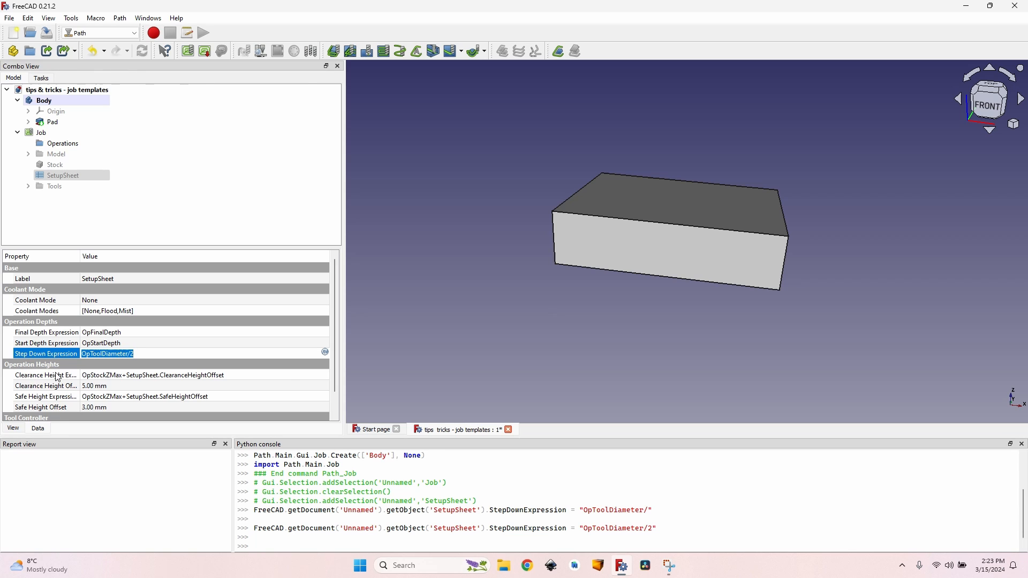
mouse_move(141, 397)
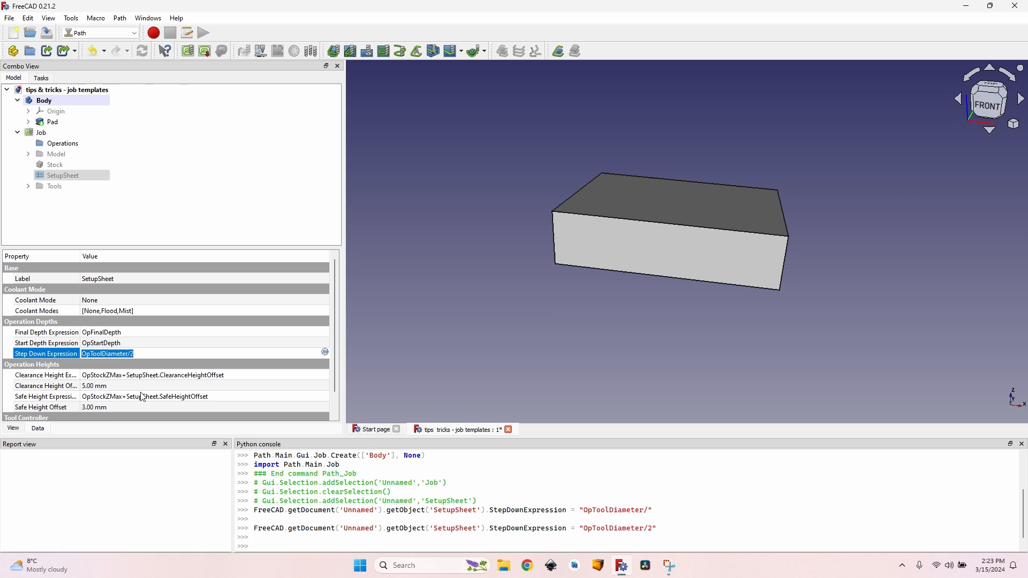
- Set Clearance and Safe Height Offsets to 35 mm, recompute, and select Job
click(95, 386)
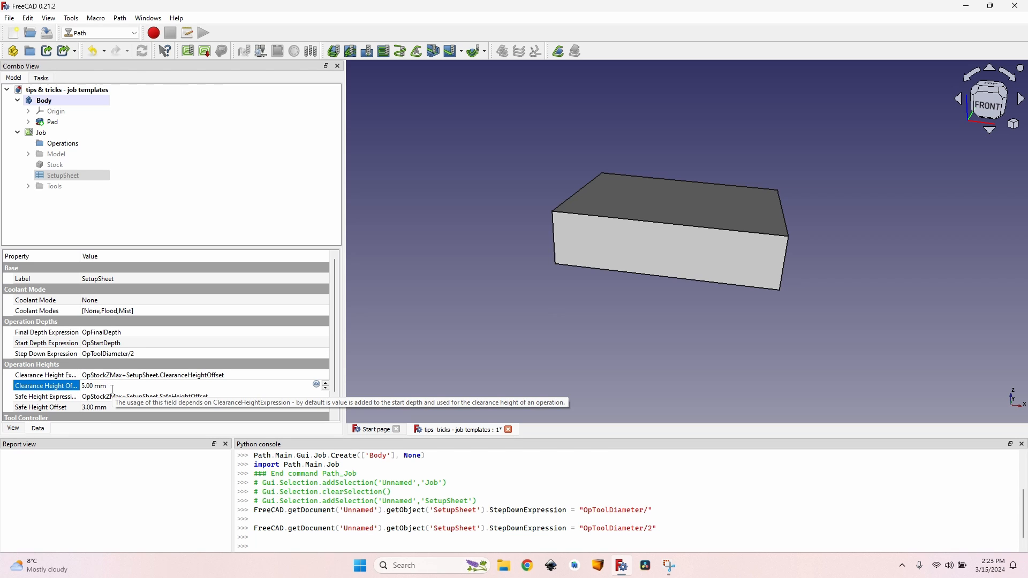
mouse_move(528, 178)
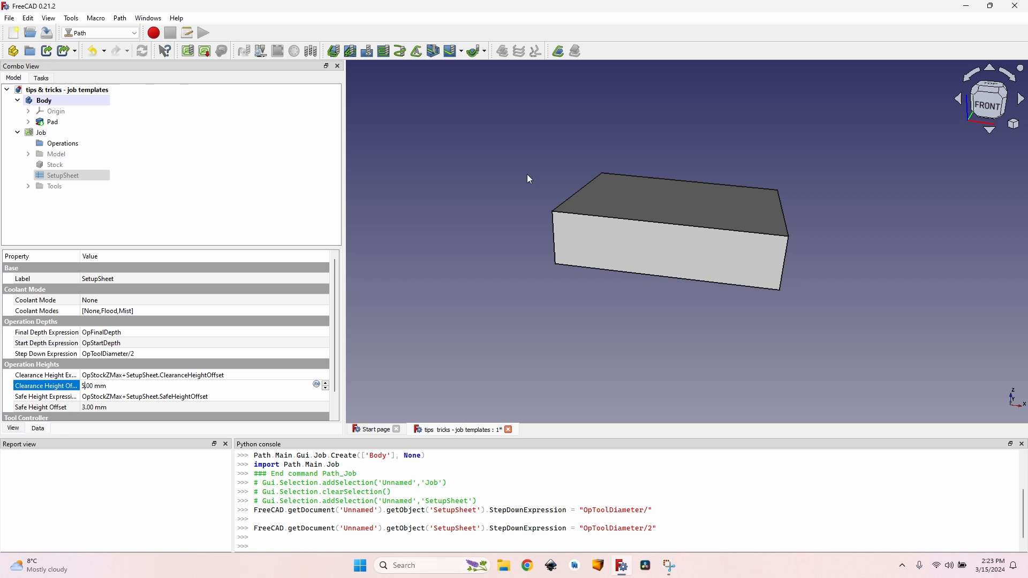
mouse_move(107, 395)
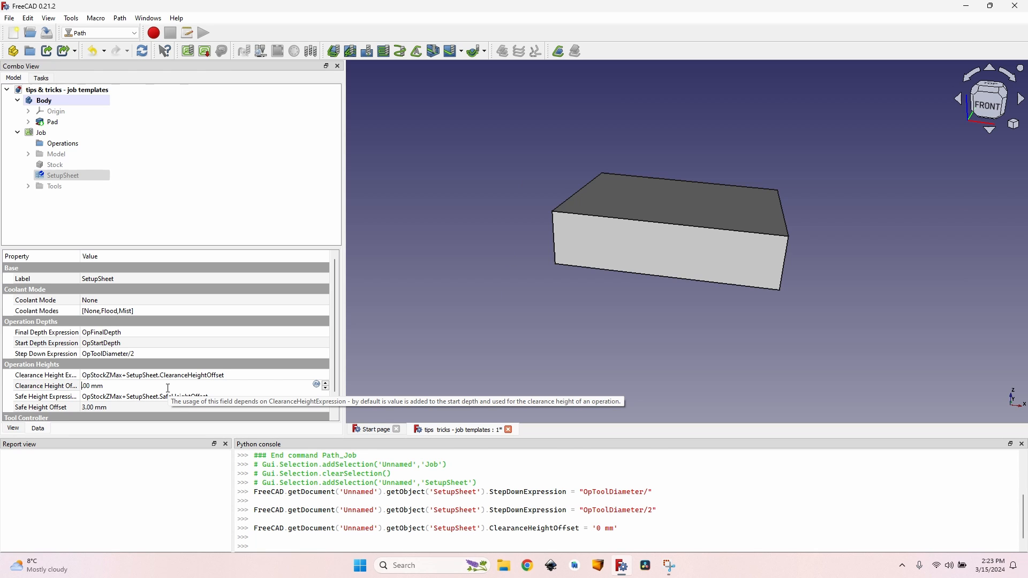
click(46, 406)
text(35)
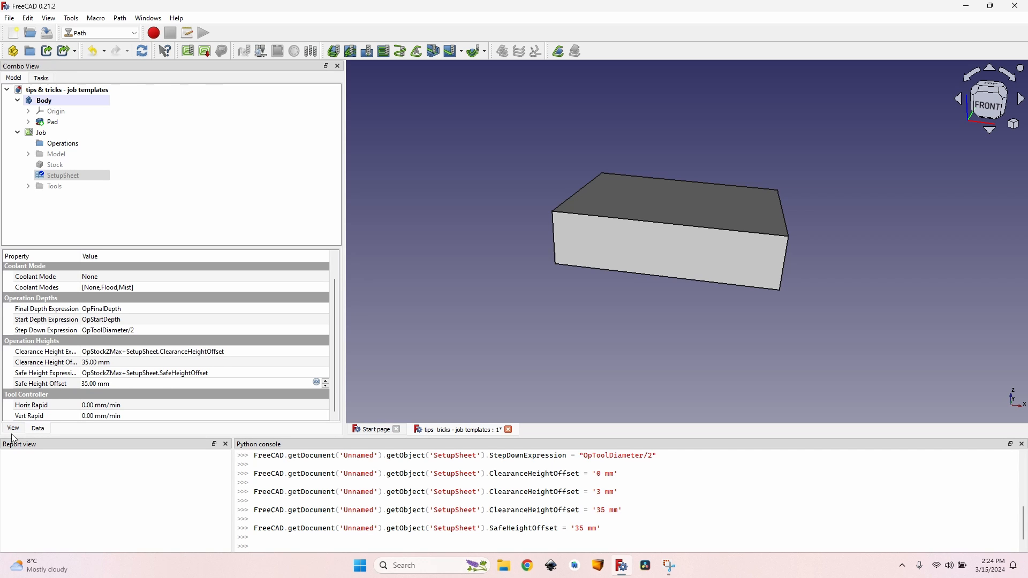
mouse_move(97, 409)
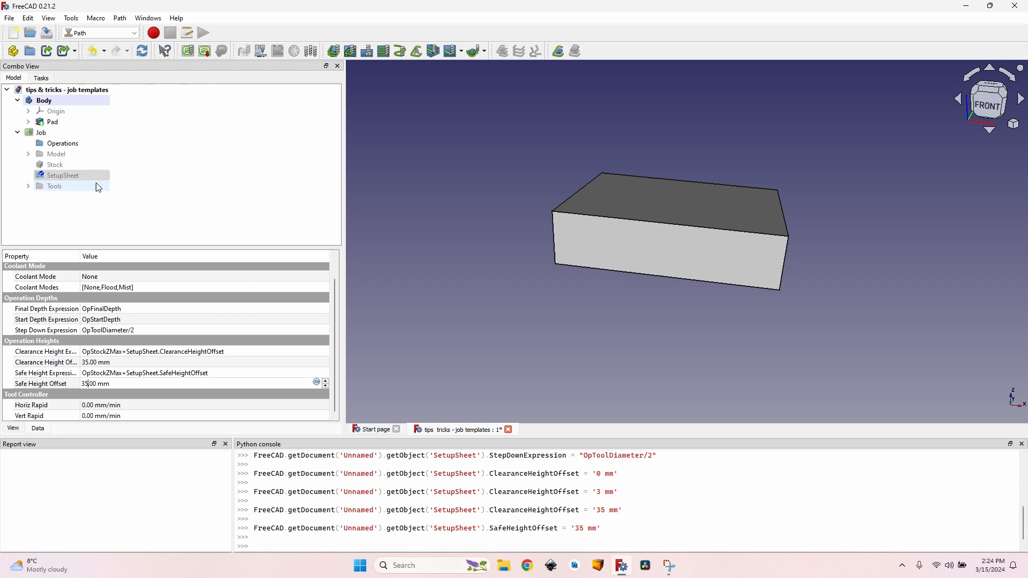
mouse_move(142, 50)
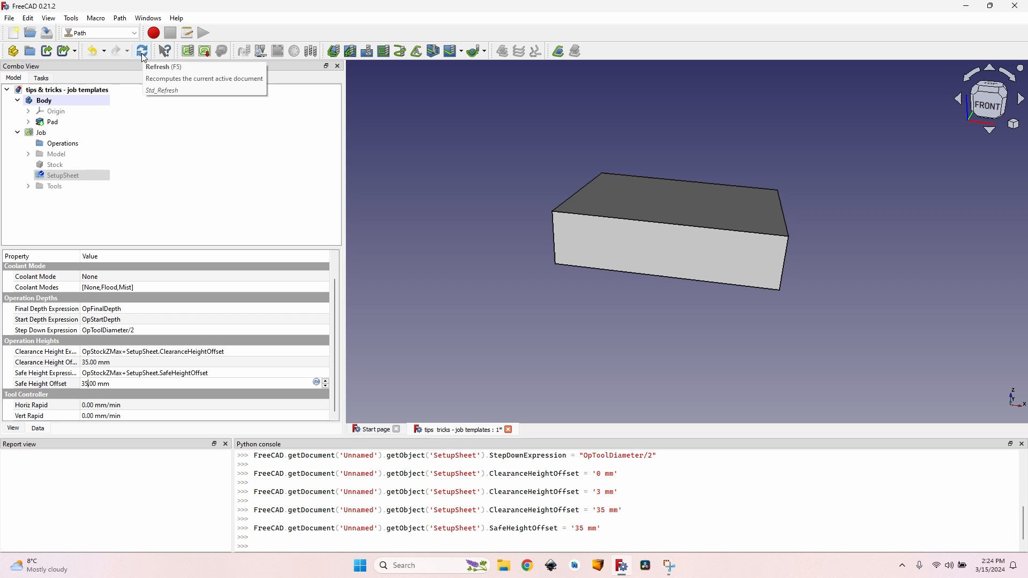
click(141, 51)
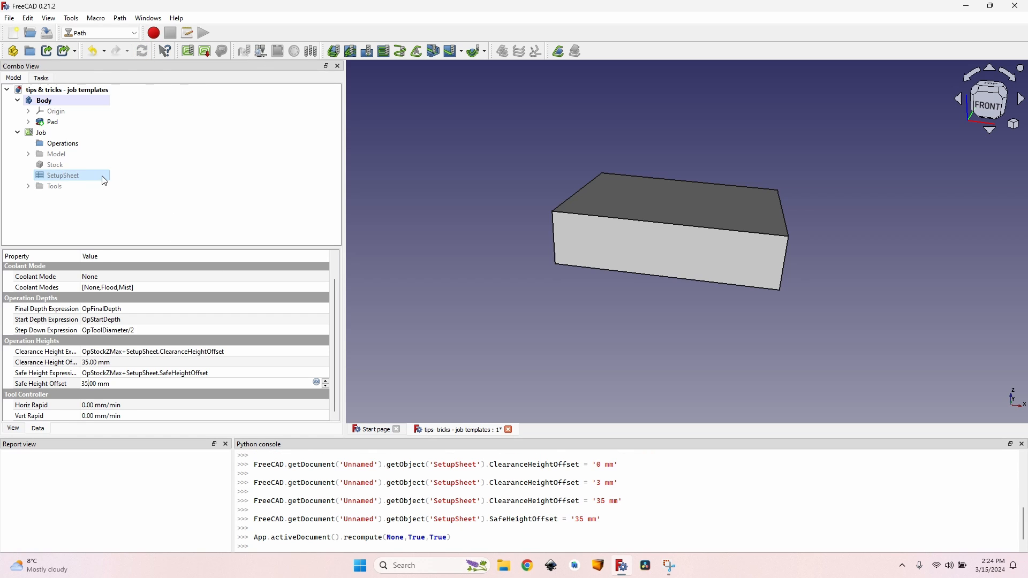
click(42, 132)
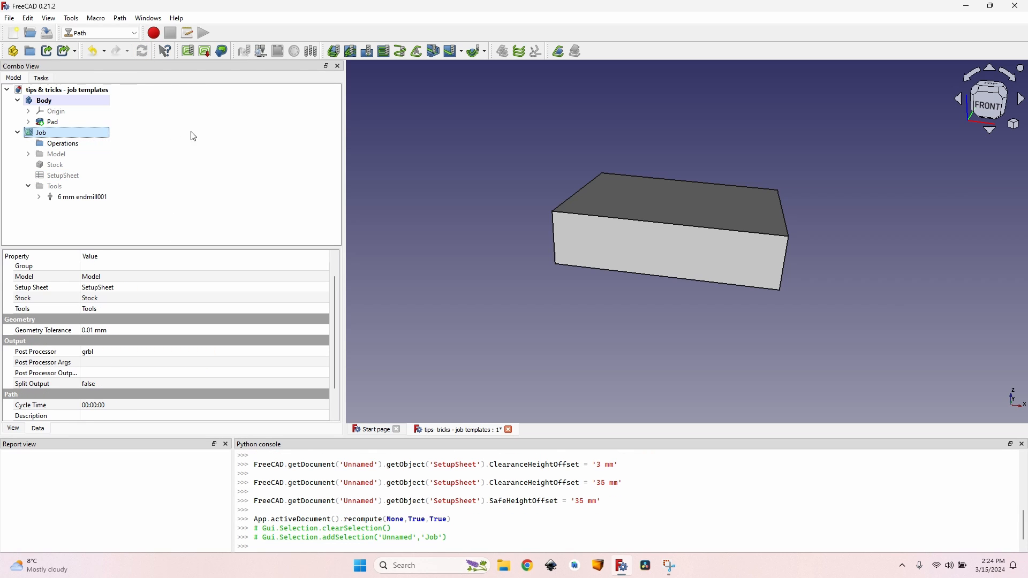
mouse_move(230, 189)
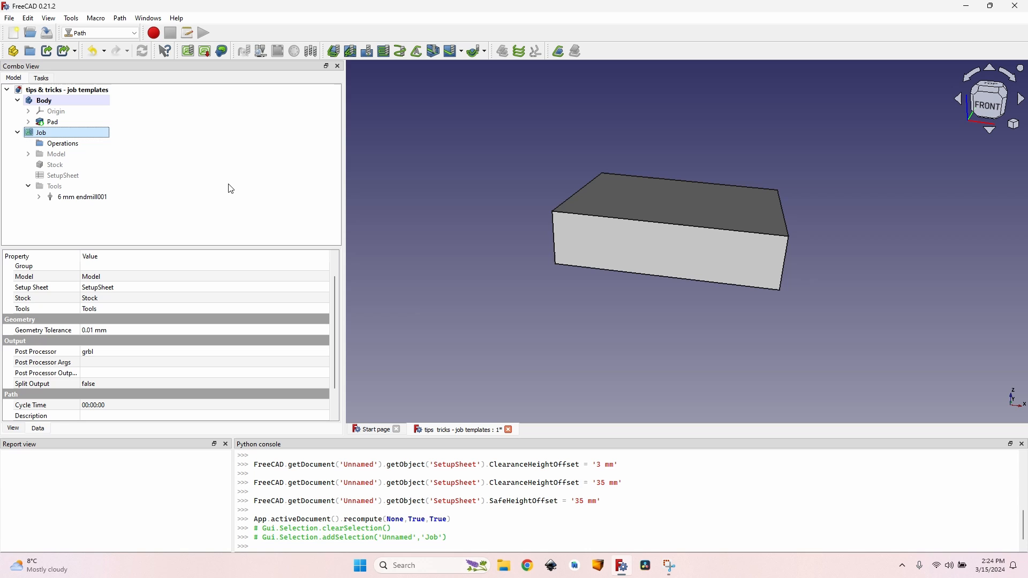
- Add a Profile operation, view its base geometry, and apply to generate the toolpath
click(333, 50)
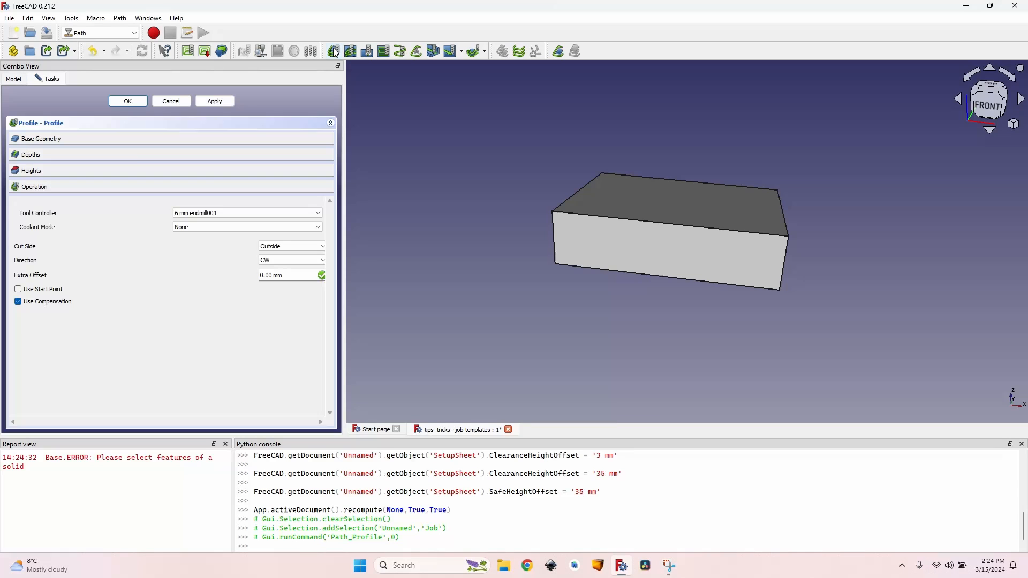
click(40, 138)
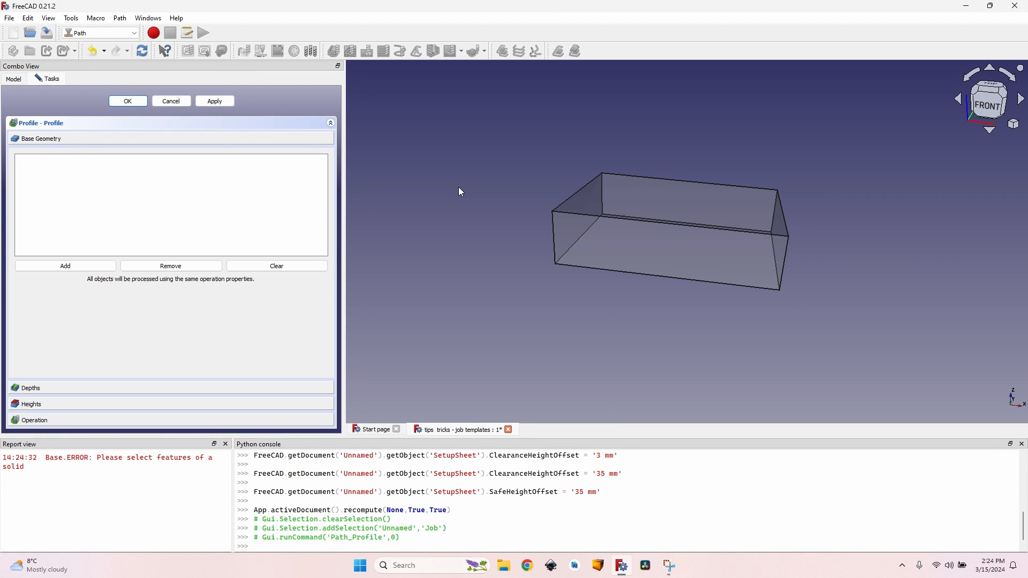
mouse_move(432, 257)
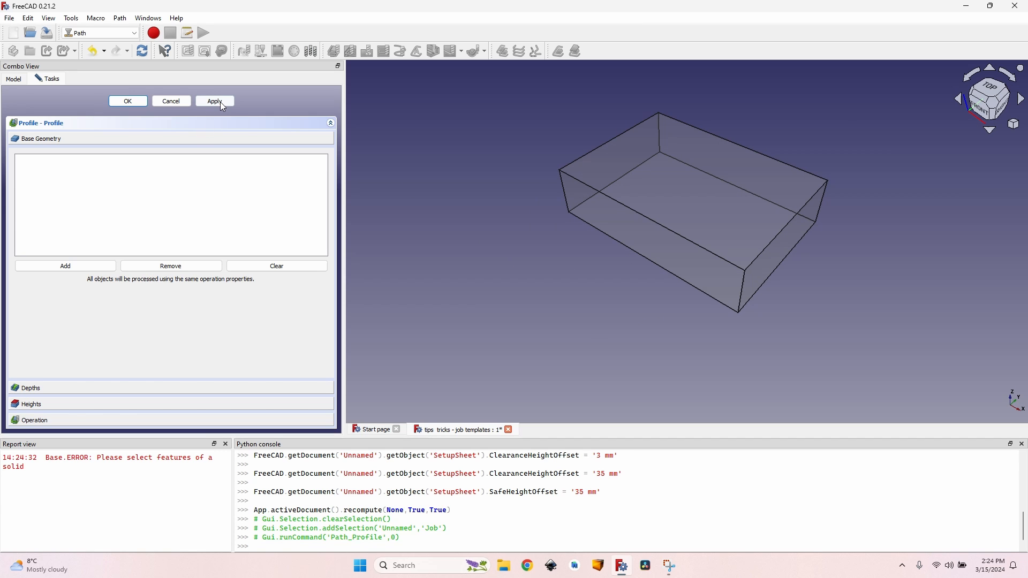
click(214, 101)
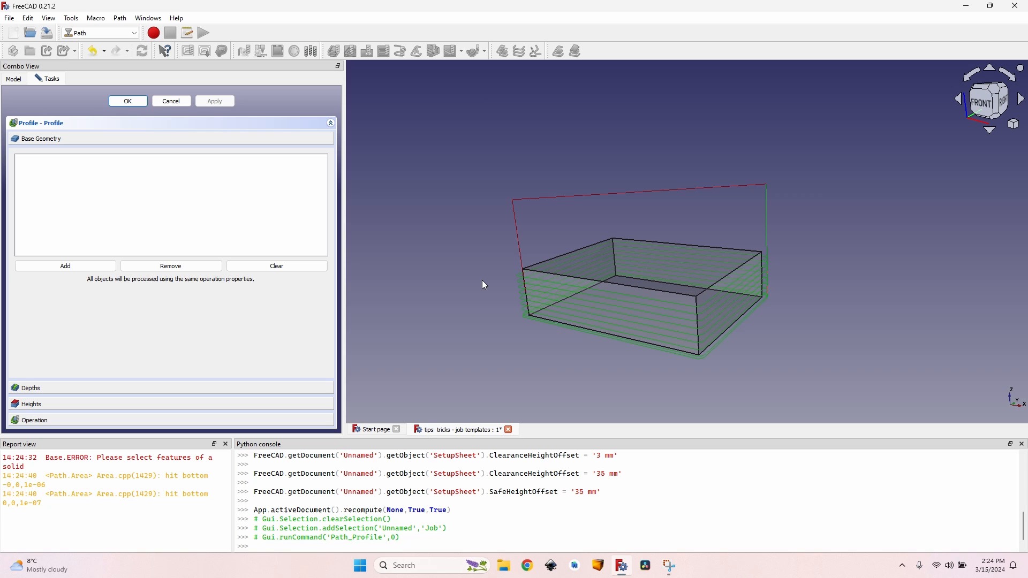
mouse_move(503, 286)
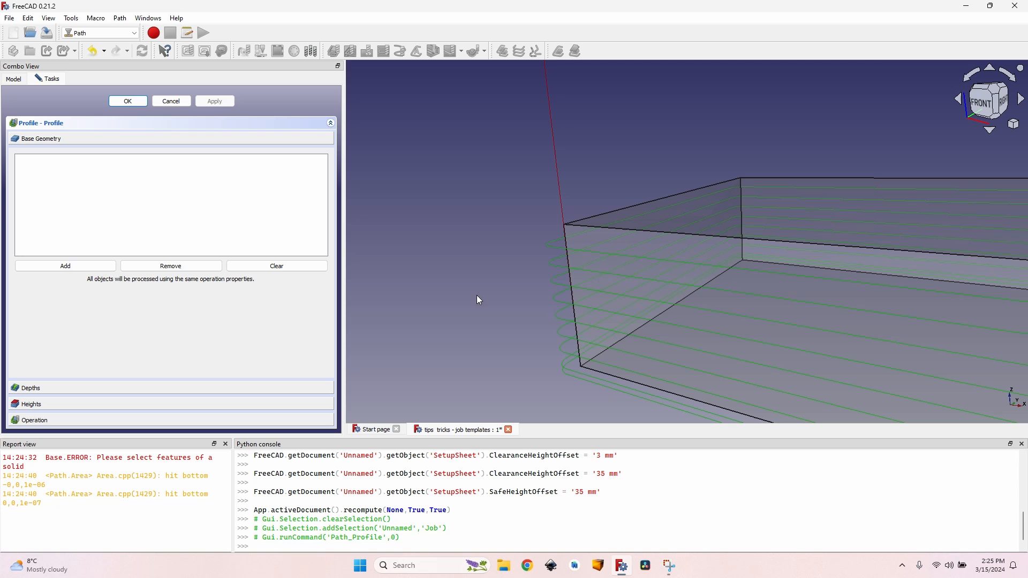
mouse_move(97, 393)
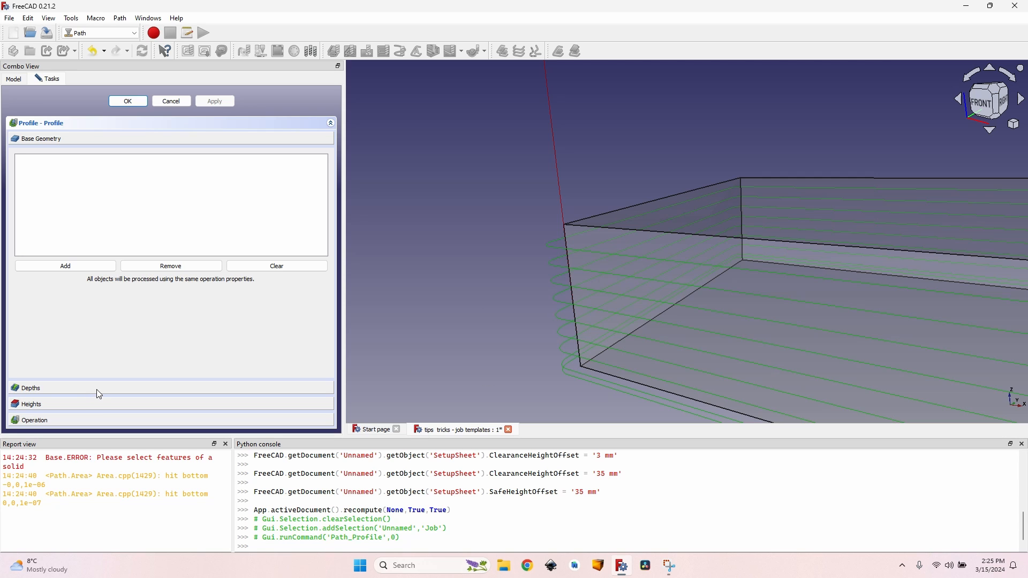
- Review the profile's depths and OpToolDiameter/2 step-down expression, then accept the operation
click(31, 388)
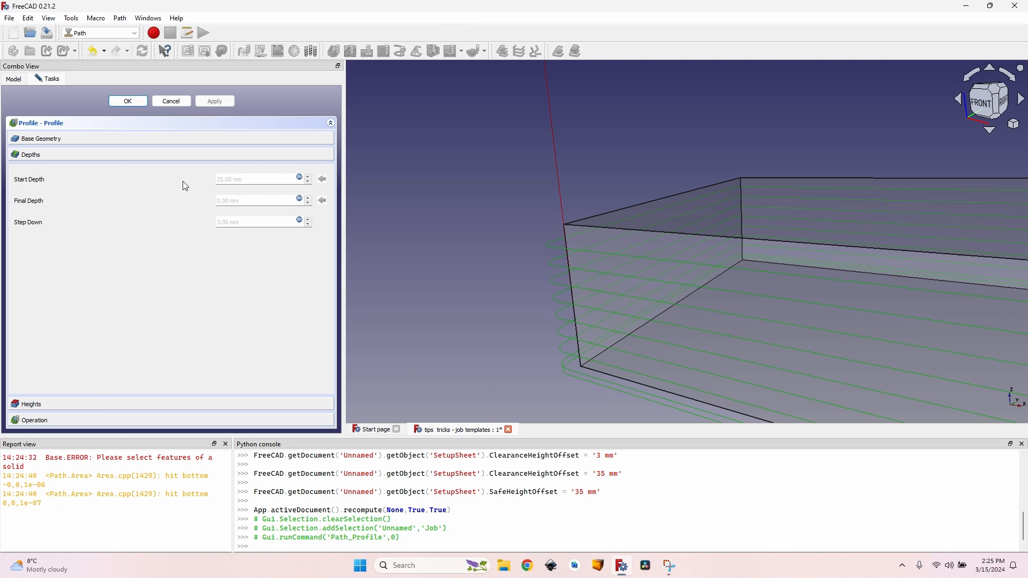
mouse_move(244, 228)
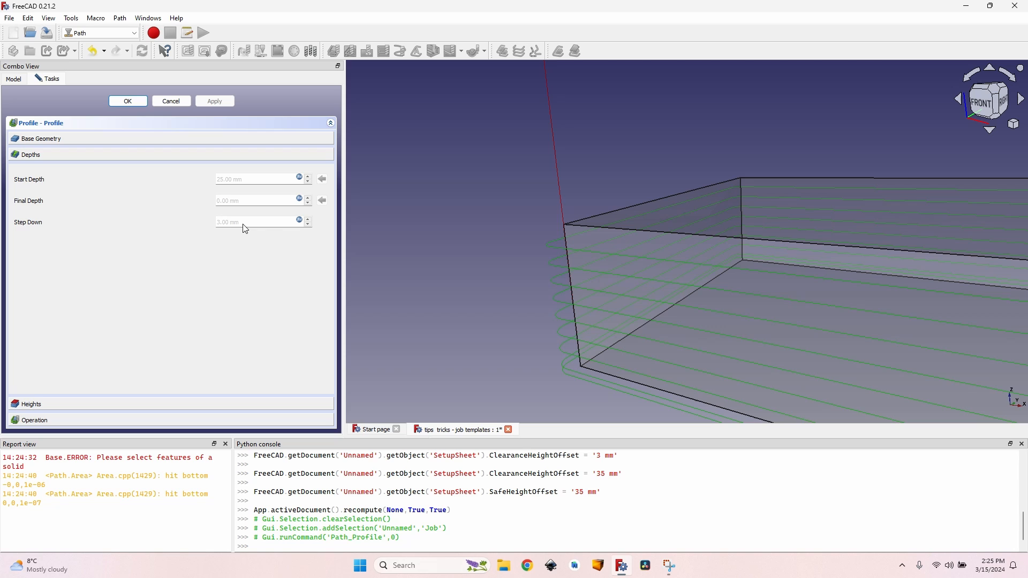
mouse_move(256, 222)
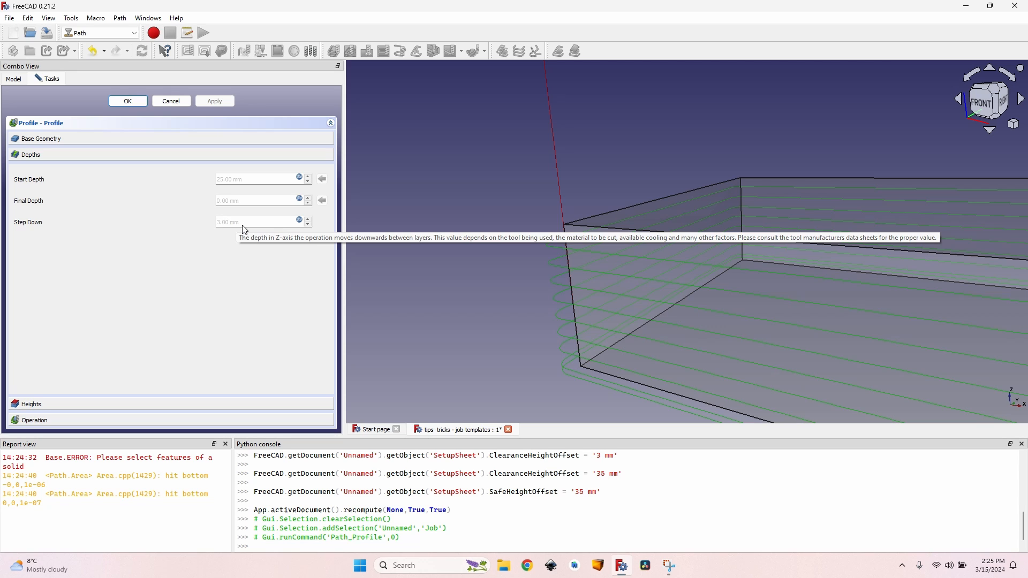
mouse_move(299, 222)
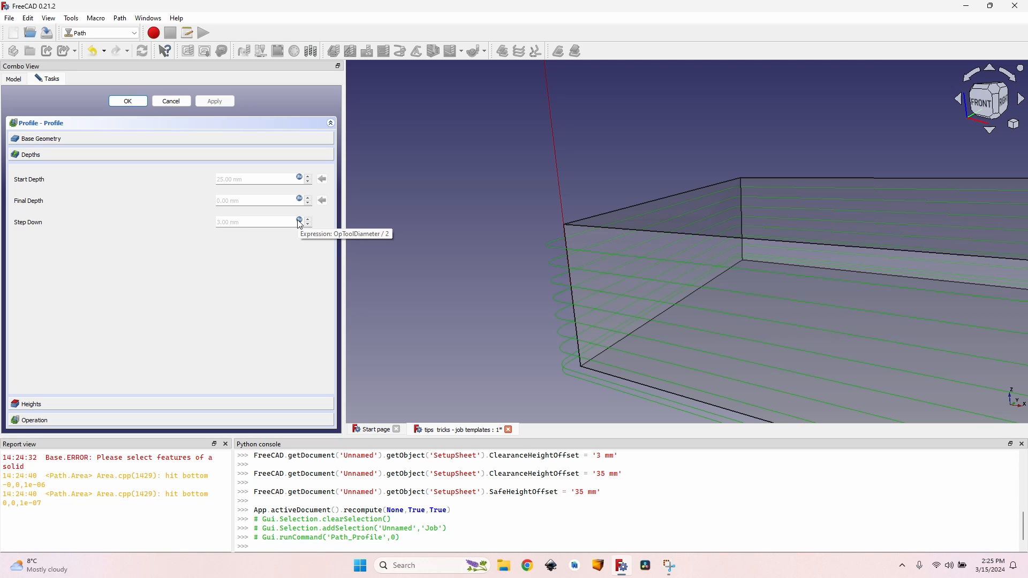
click(300, 222)
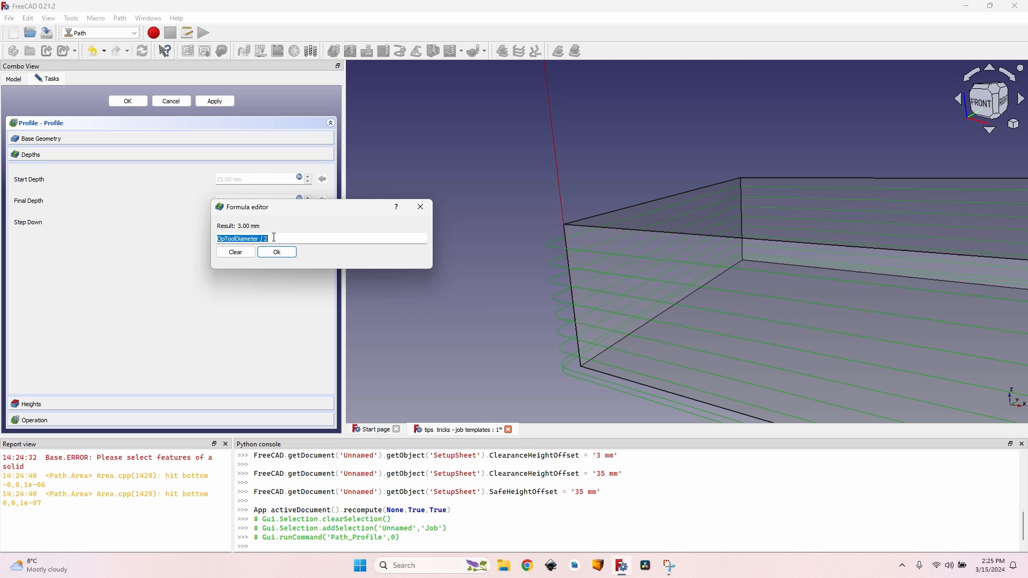
click(277, 252)
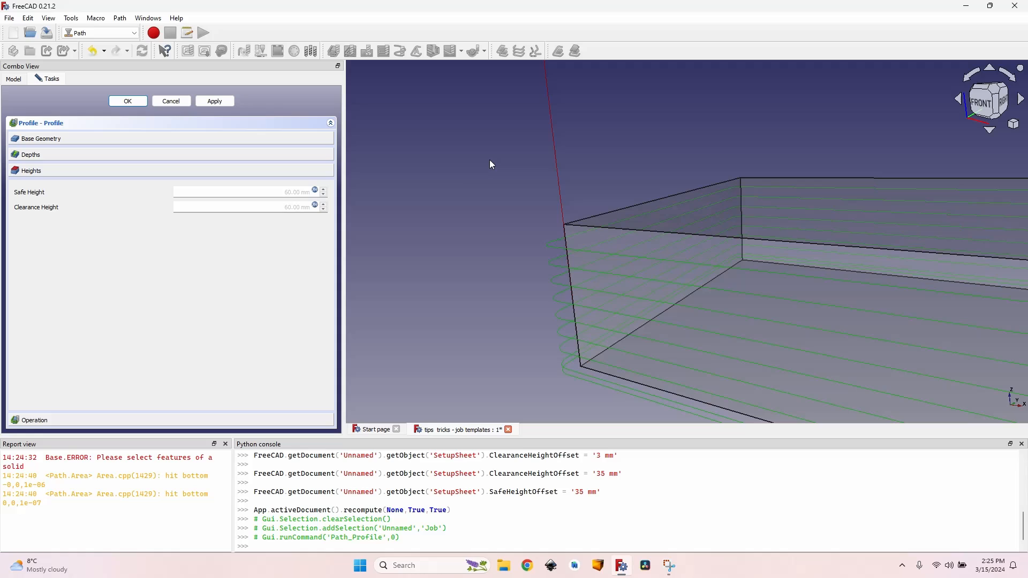
mouse_move(126, 420)
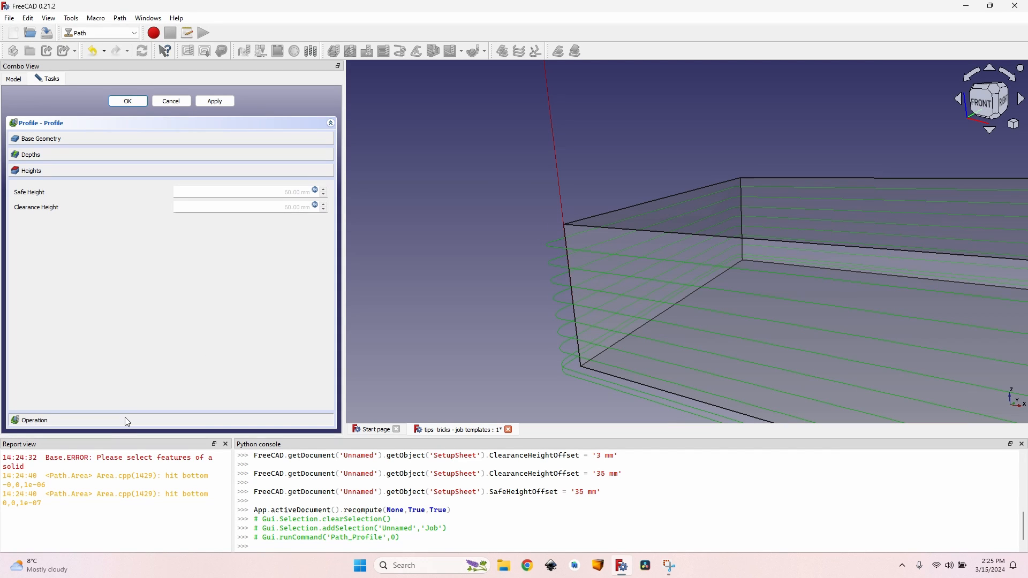
click(35, 420)
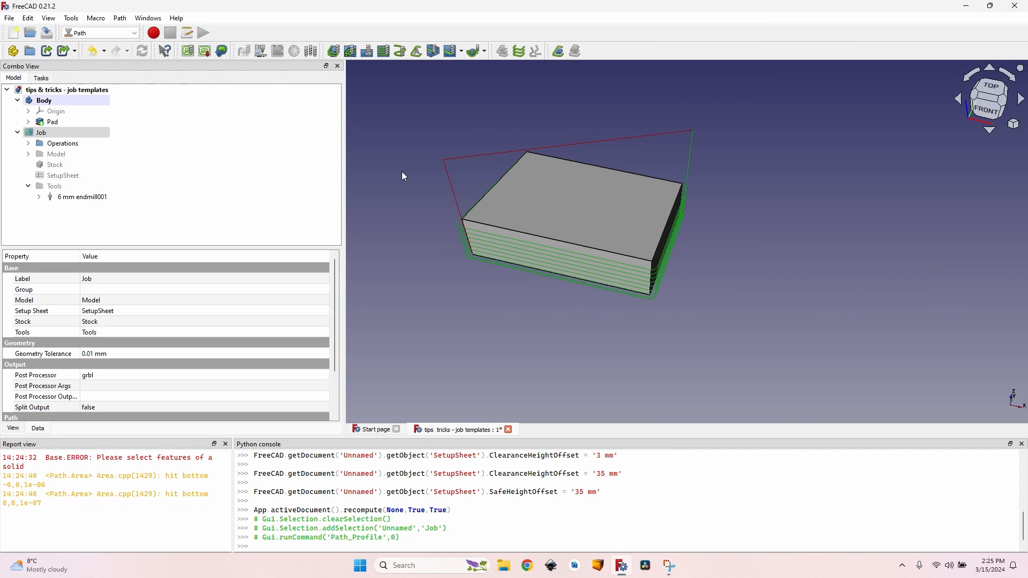
- Select the Job and choose Path > Export Template
click(42, 132)
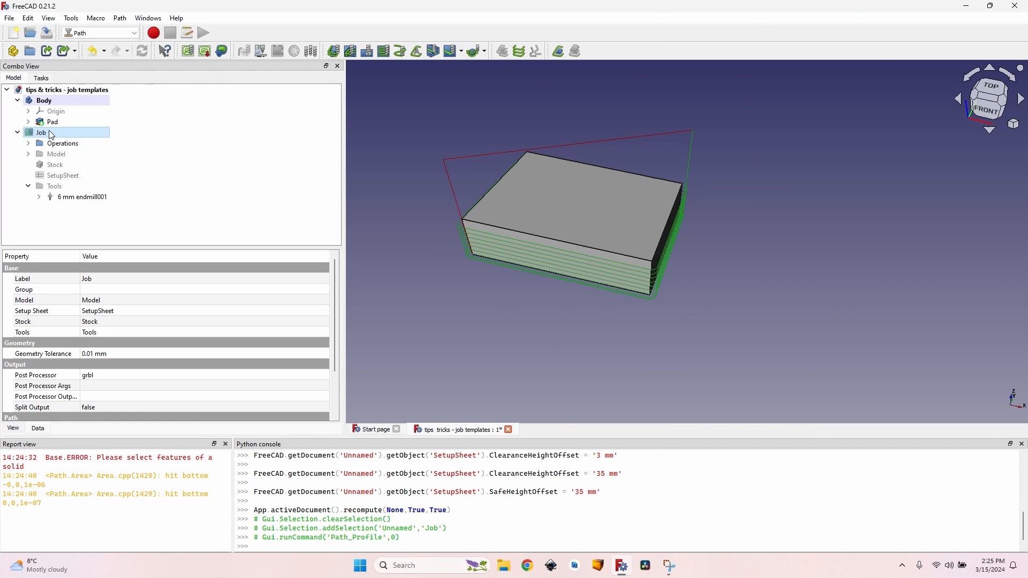
click(119, 18)
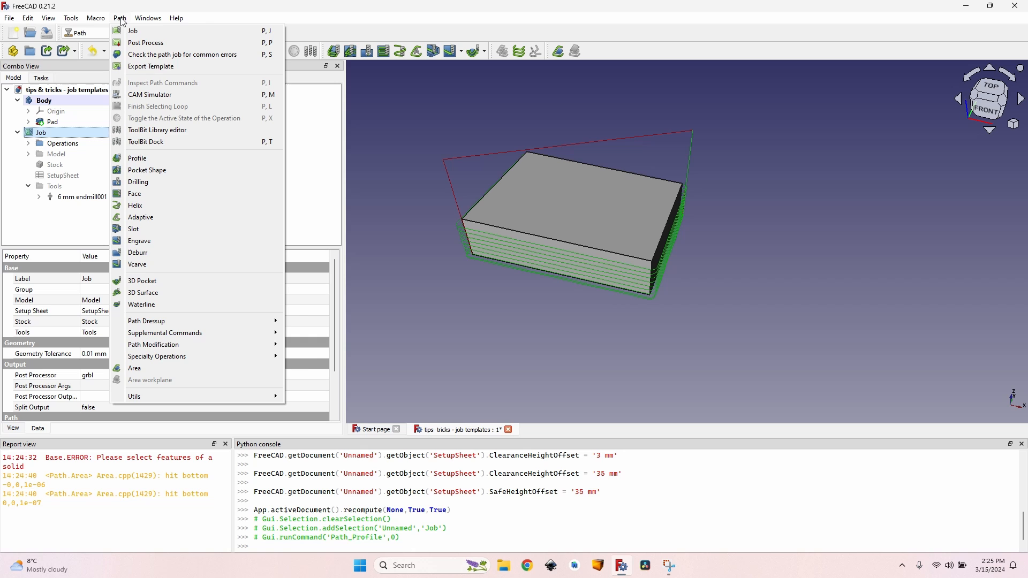
mouse_move(150, 67)
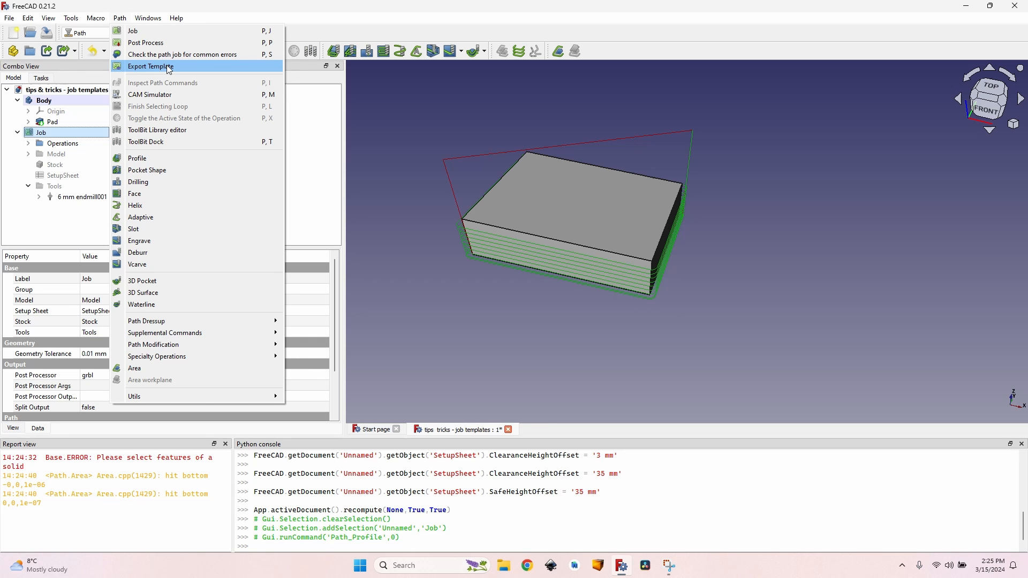
click(150, 67)
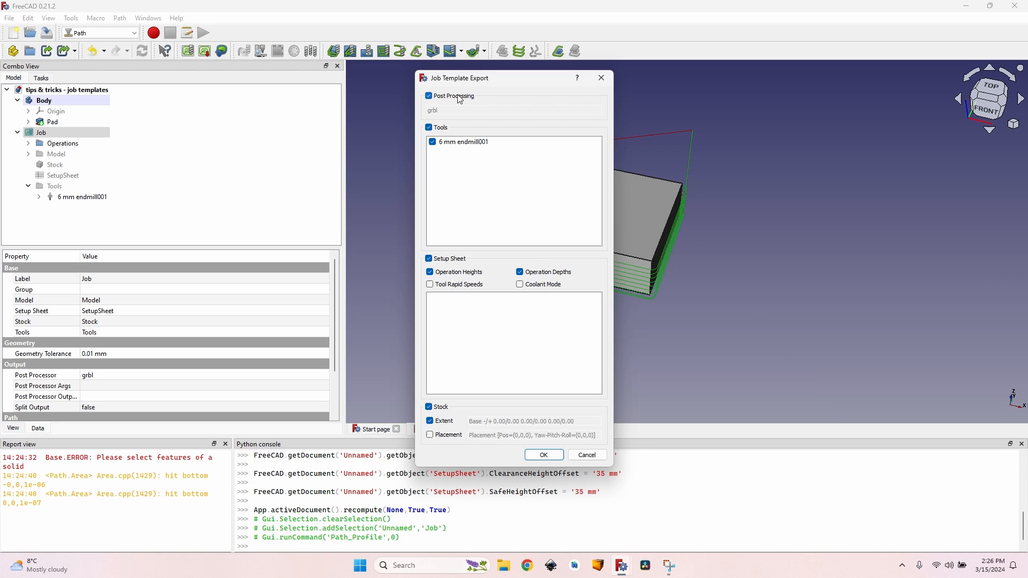
- Keep post processing, endmill001 tool, heights/depths and stock extent included, and confirm export
click(464, 141)
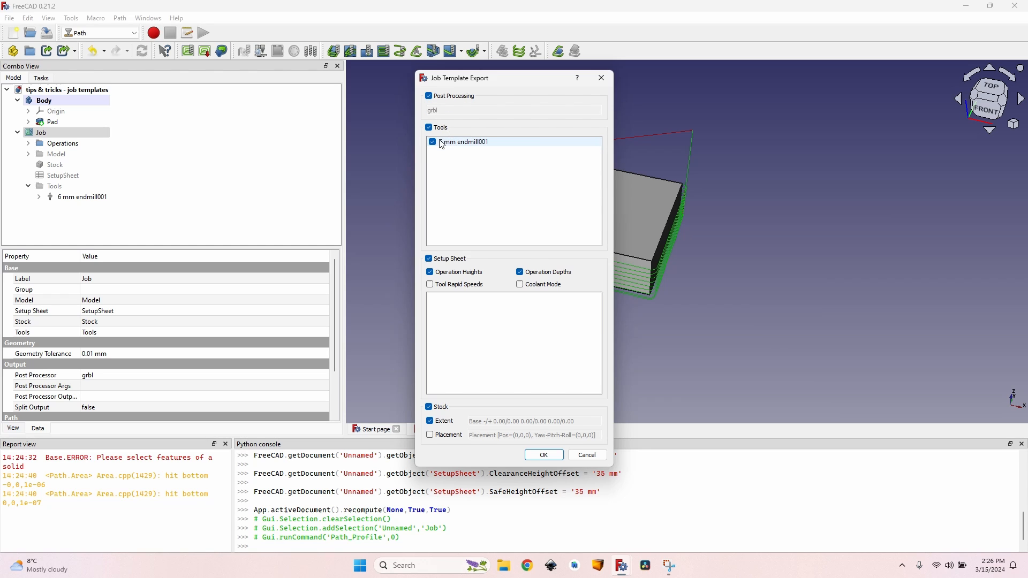
mouse_move(449, 145)
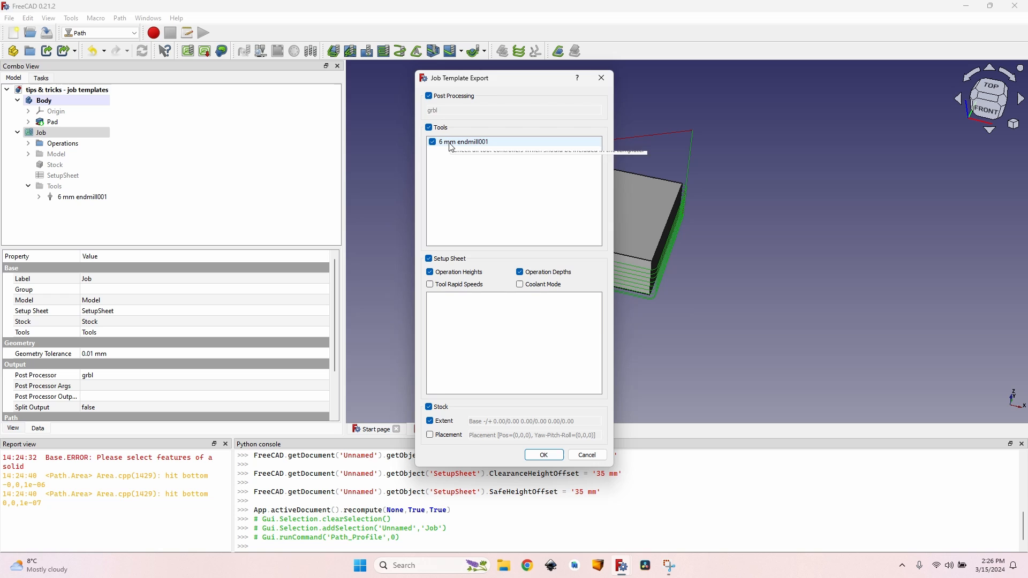
mouse_move(510, 194)
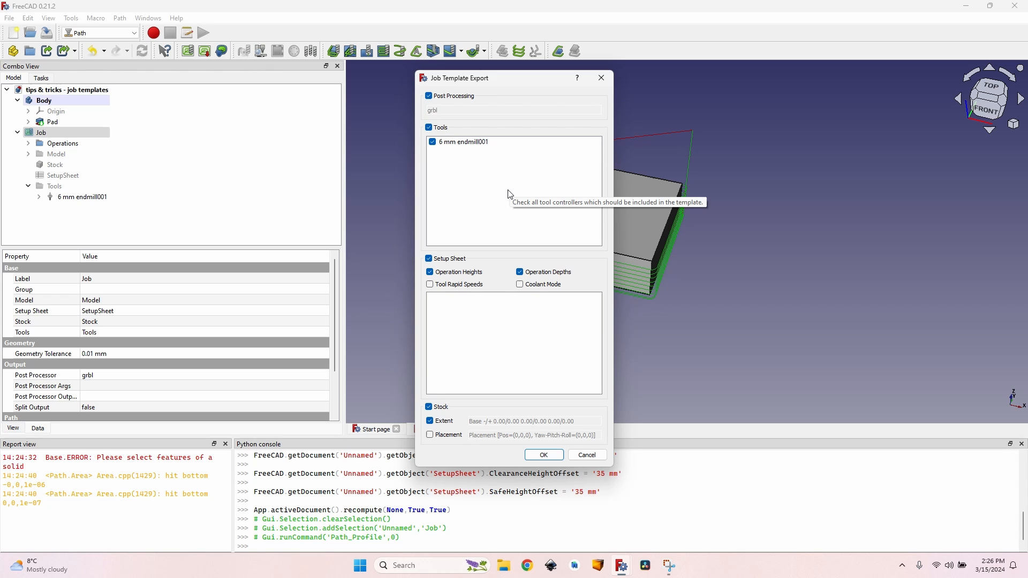
mouse_move(479, 300)
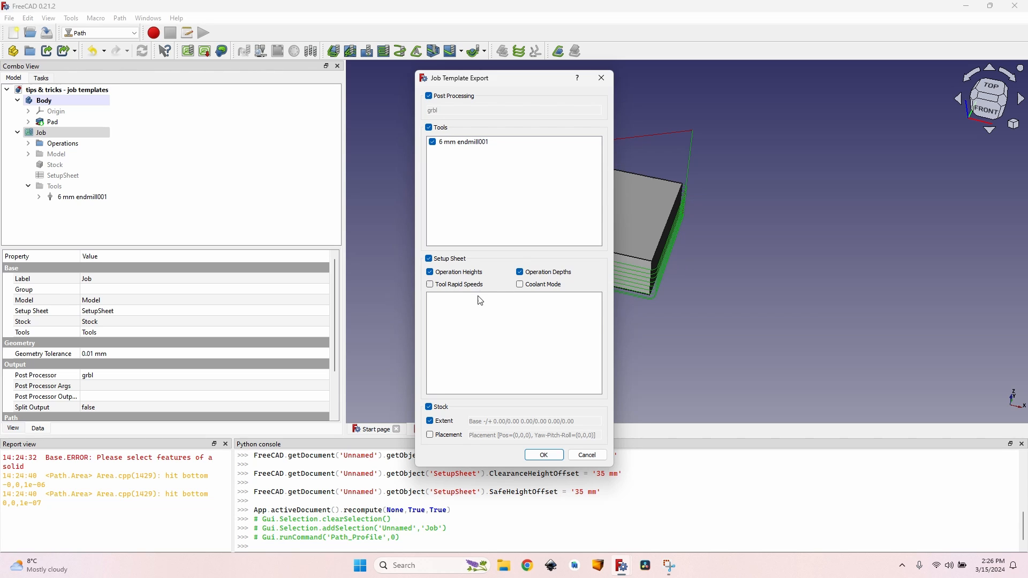
mouse_move(582, 289)
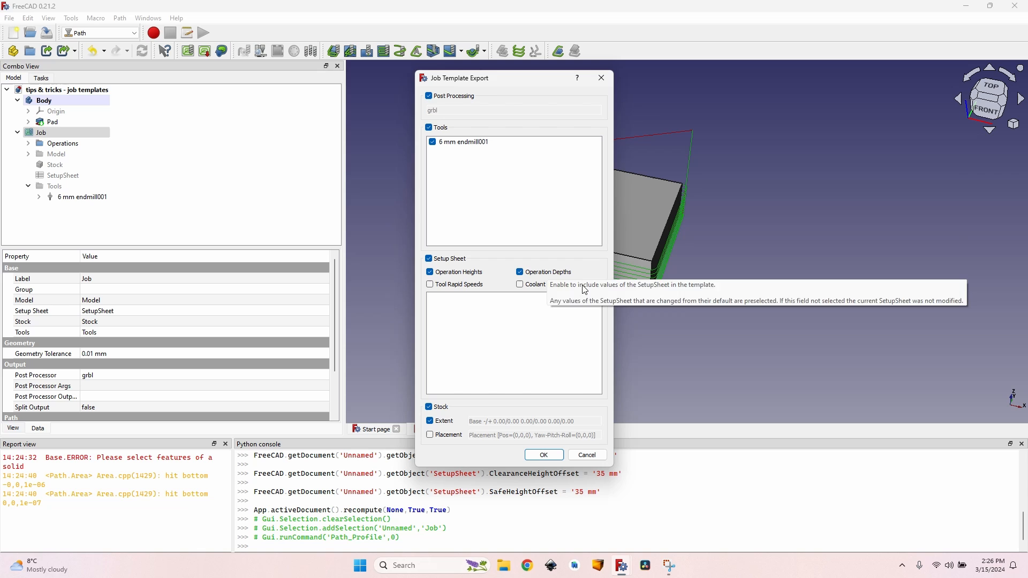
mouse_move(487, 394)
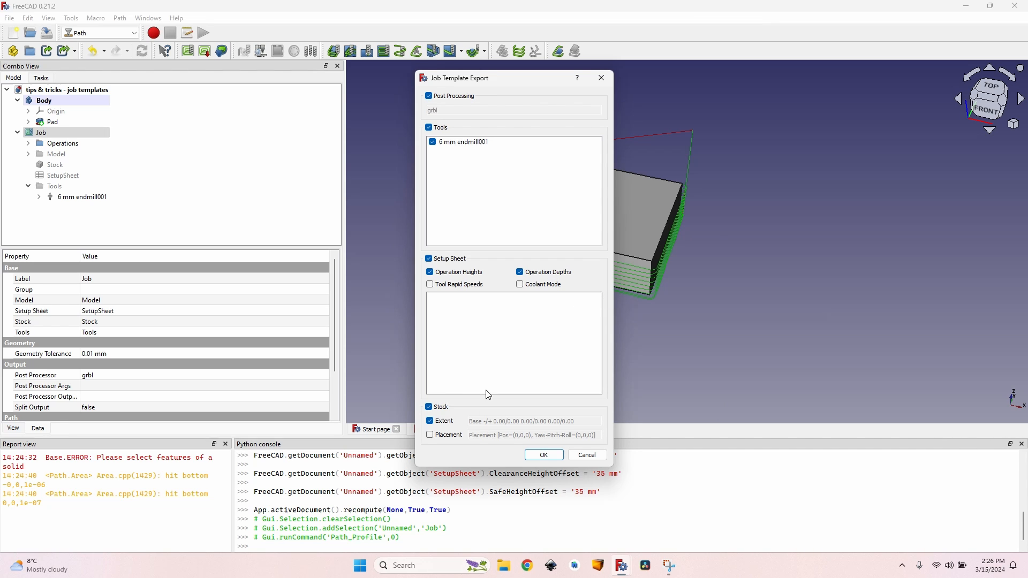
mouse_move(431, 421)
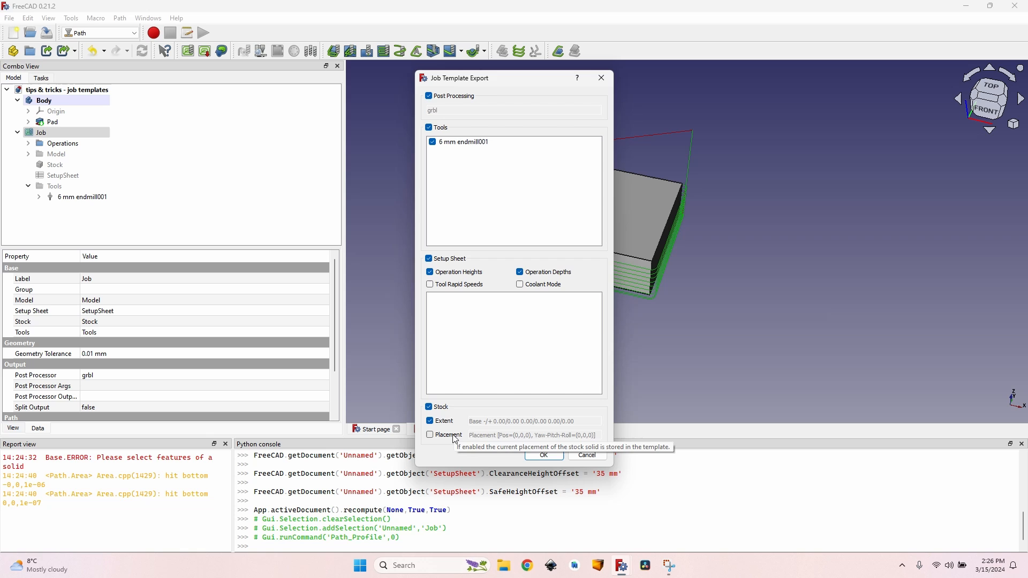
mouse_move(501, 459)
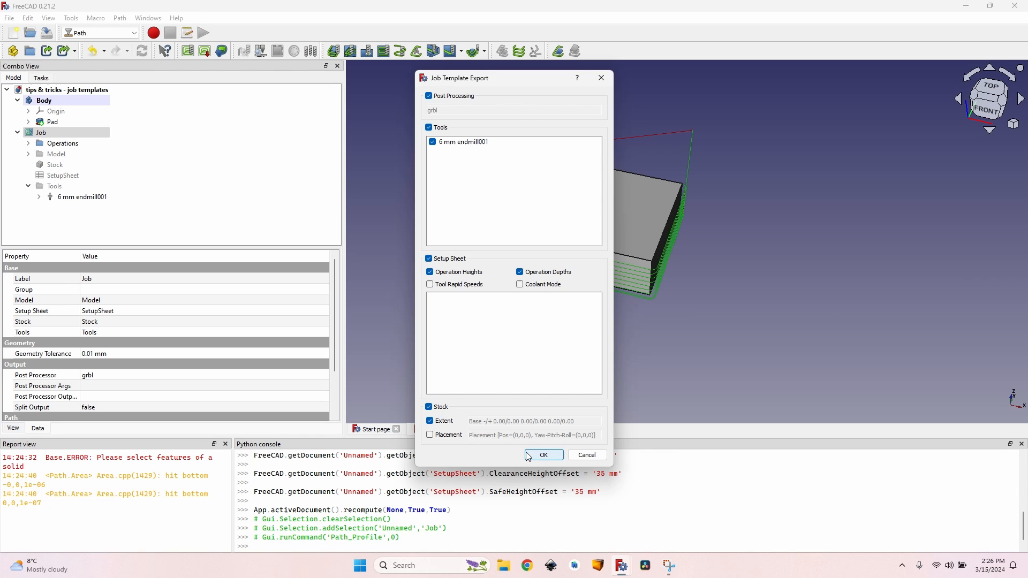
click(543, 454)
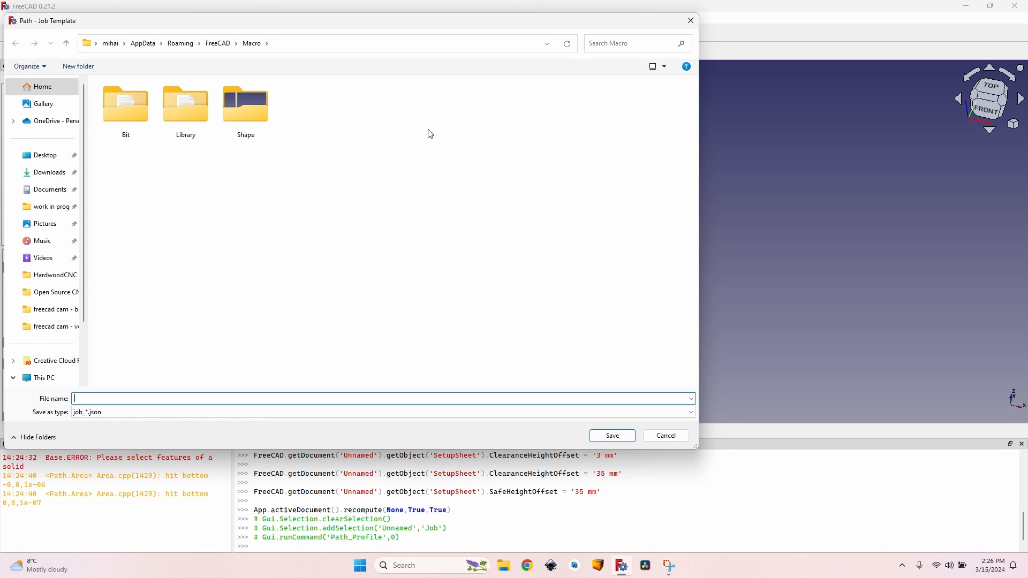
mouse_move(274, 411)
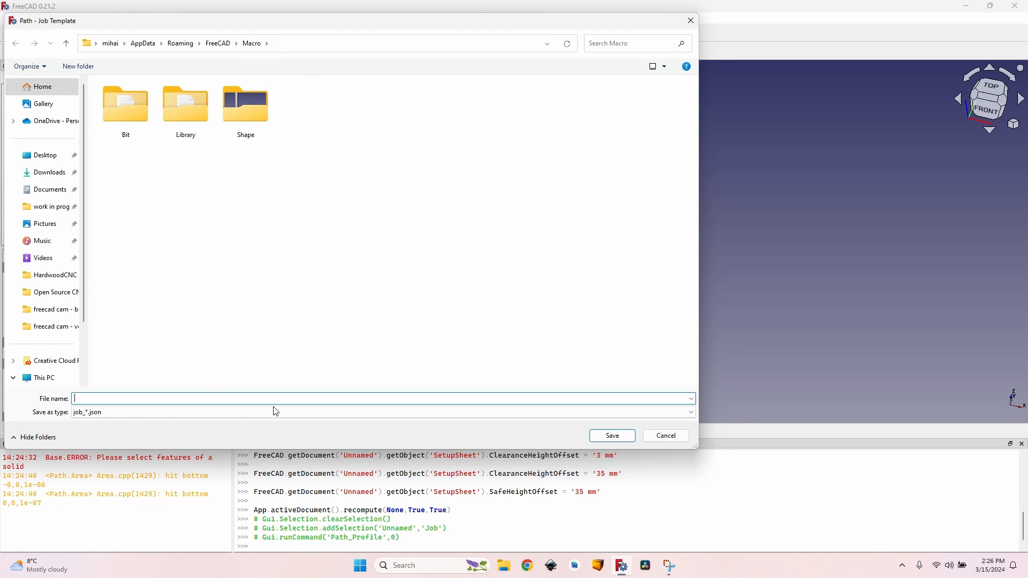
- Save the template file as 'job template - 6 mm hardwood'
text(6 m)
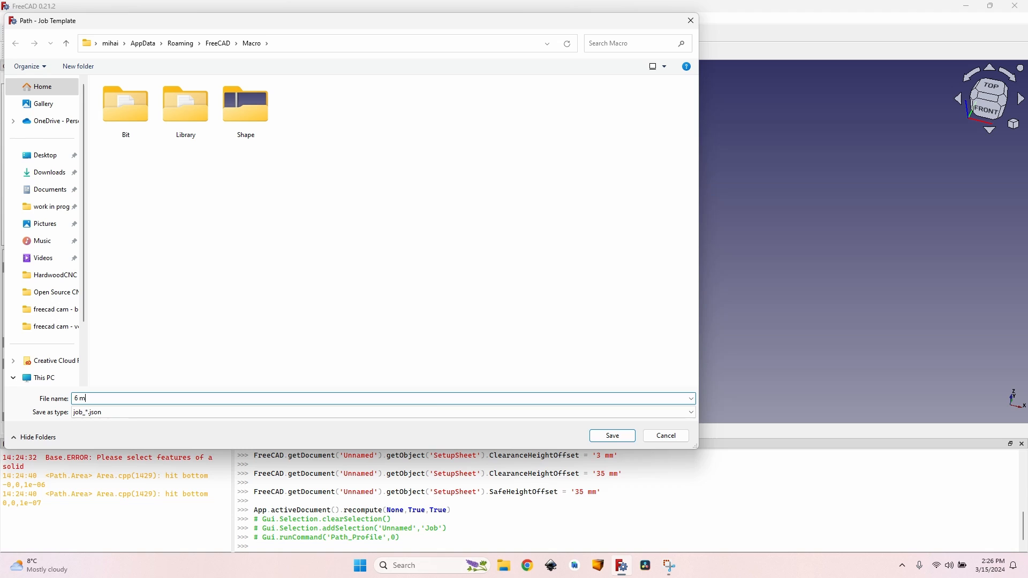
text(m hardw)
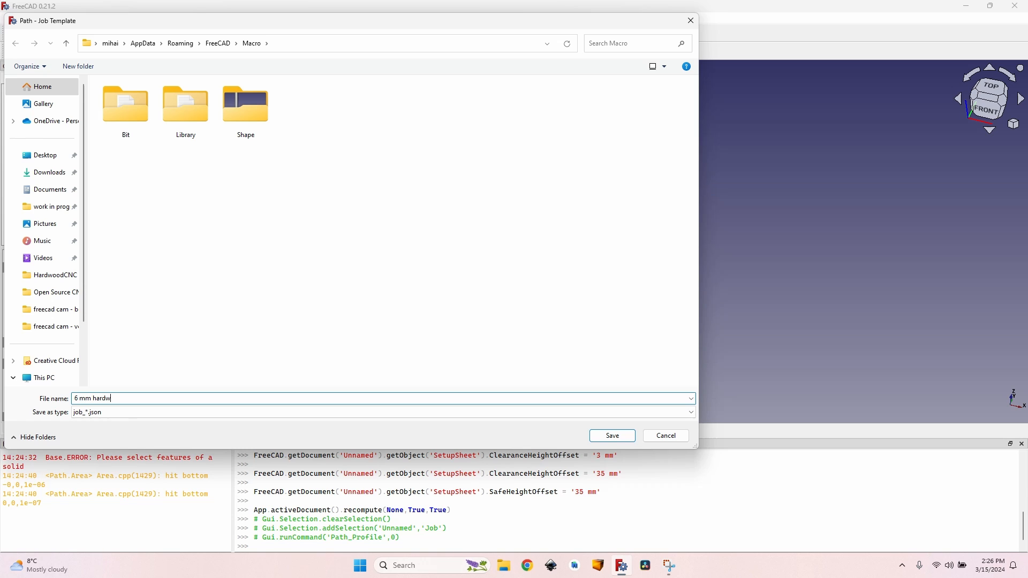
text(ood)
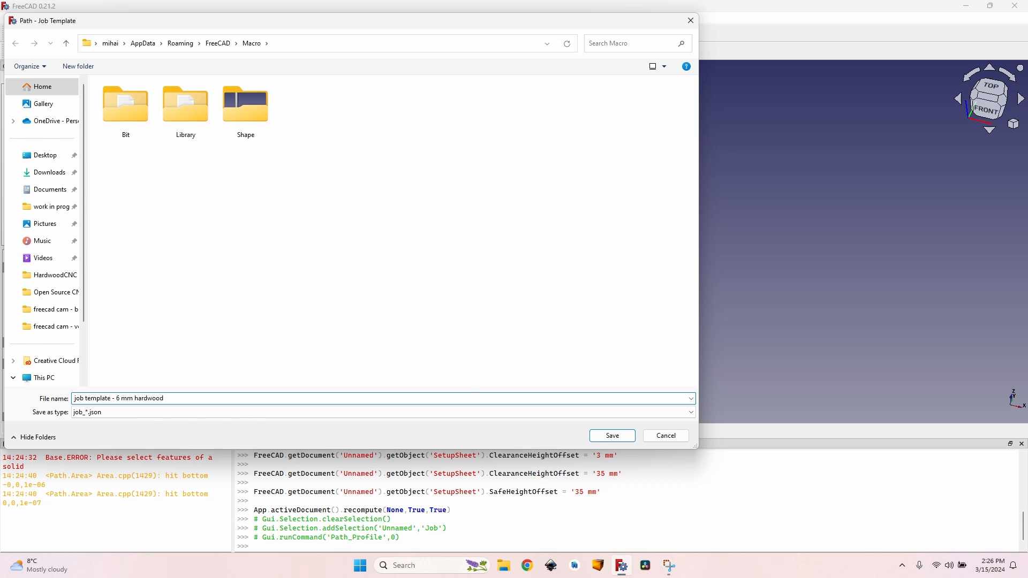
click(610, 435)
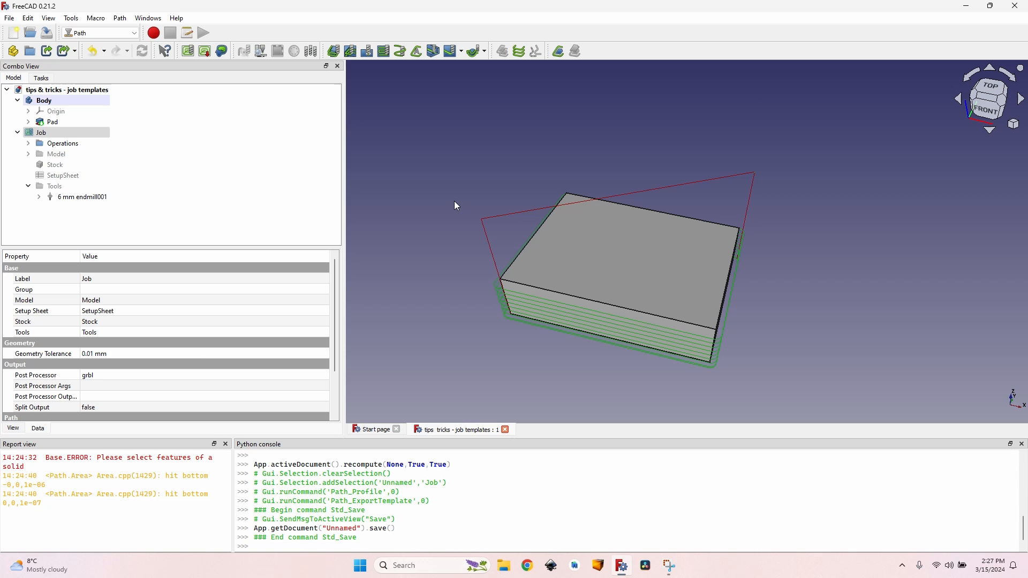
mouse_move(278, 103)
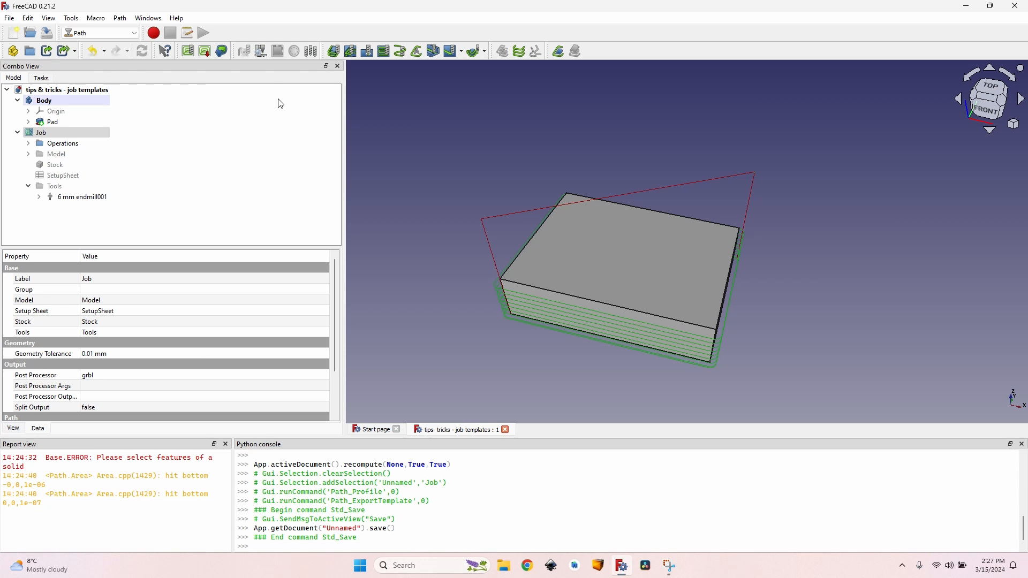
- Delete the existing Job and start creating a new job
click(41, 133)
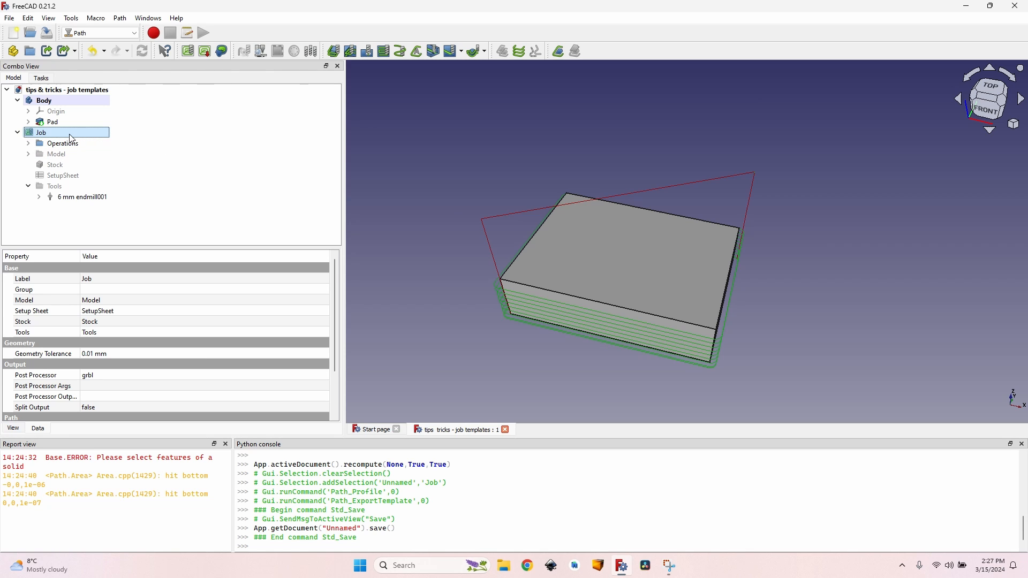
key(Delete)
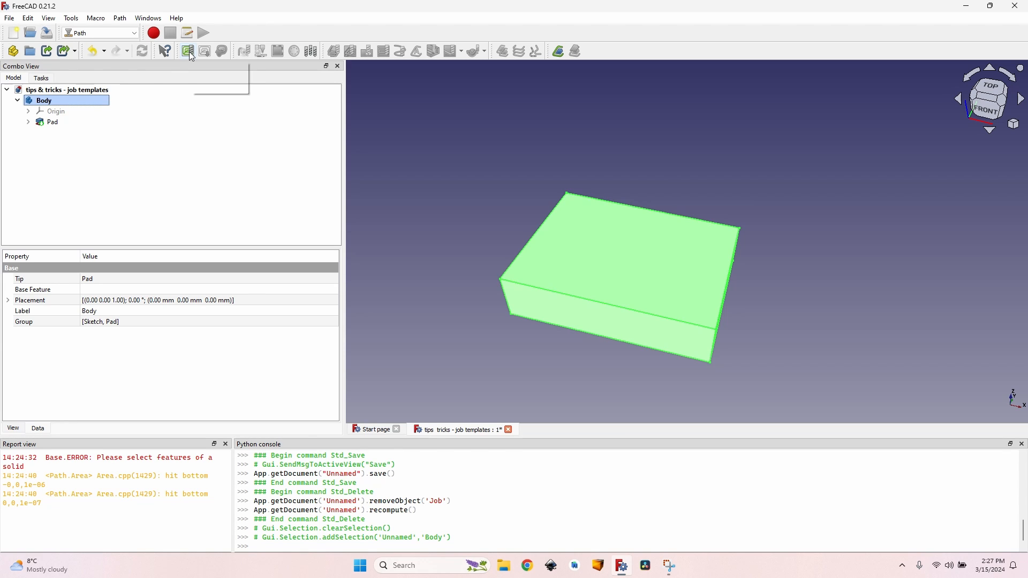
click(188, 50)
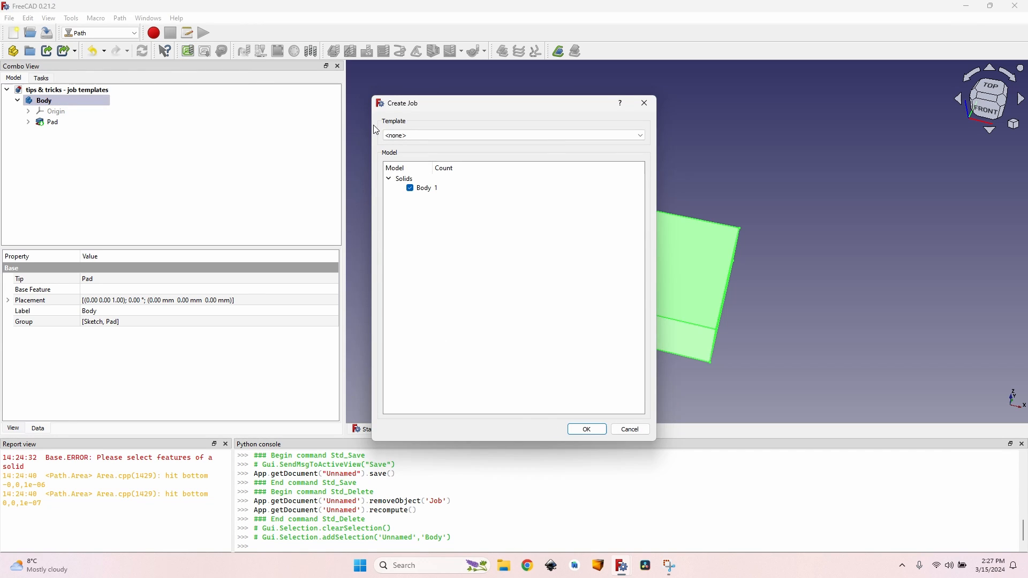
mouse_move(423, 122)
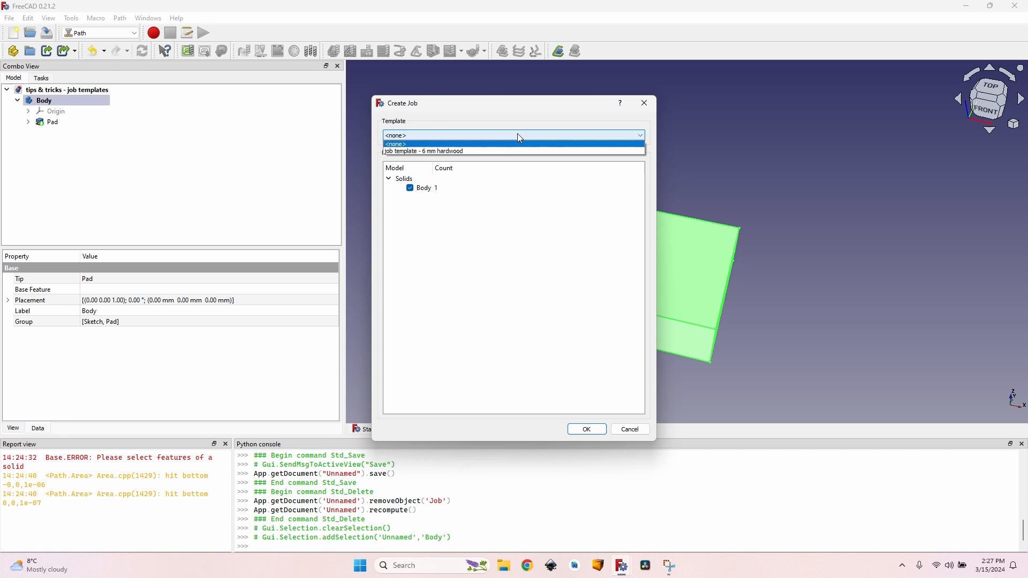
mouse_move(423, 151)
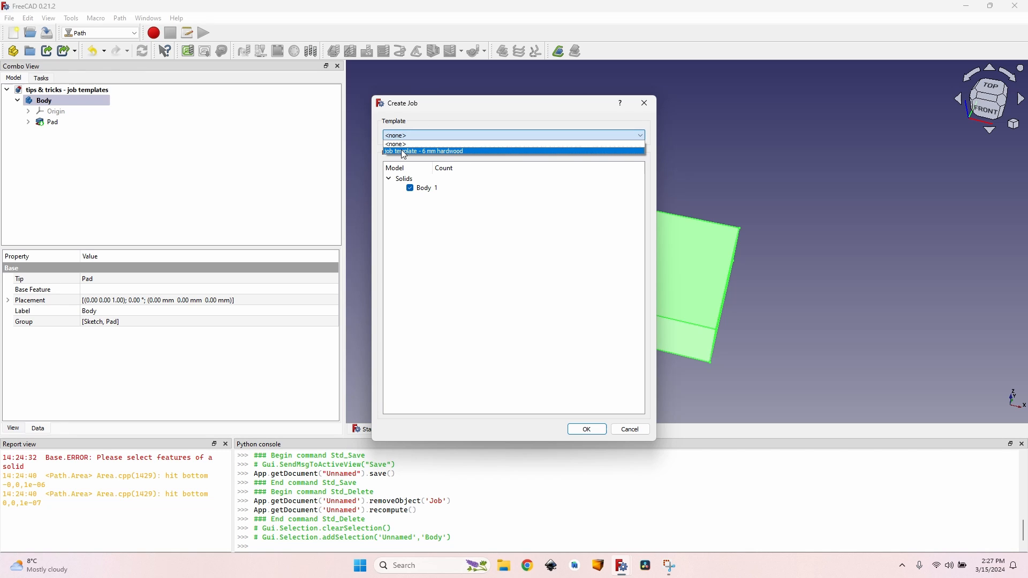
mouse_move(465, 156)
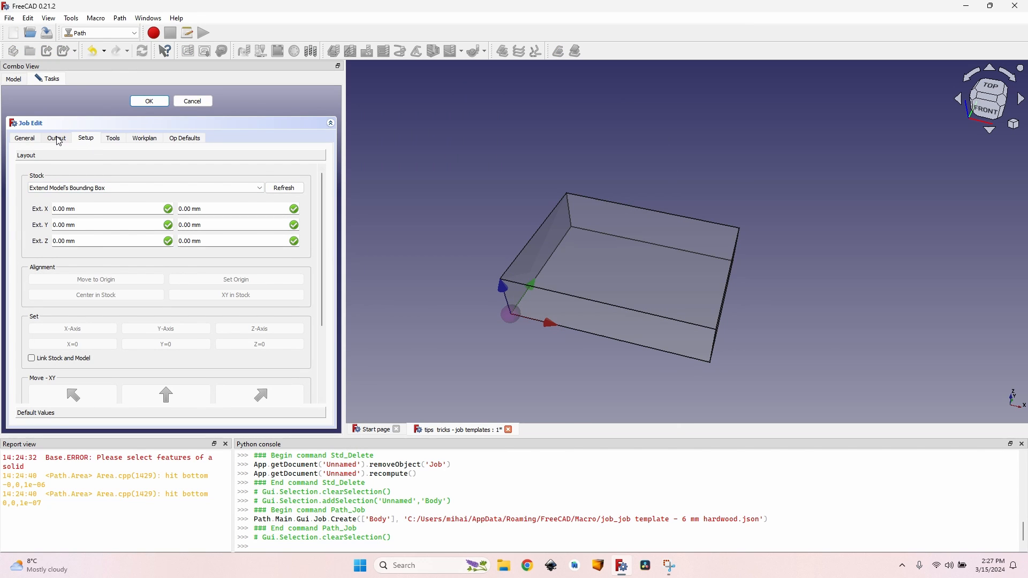
mouse_move(86, 141)
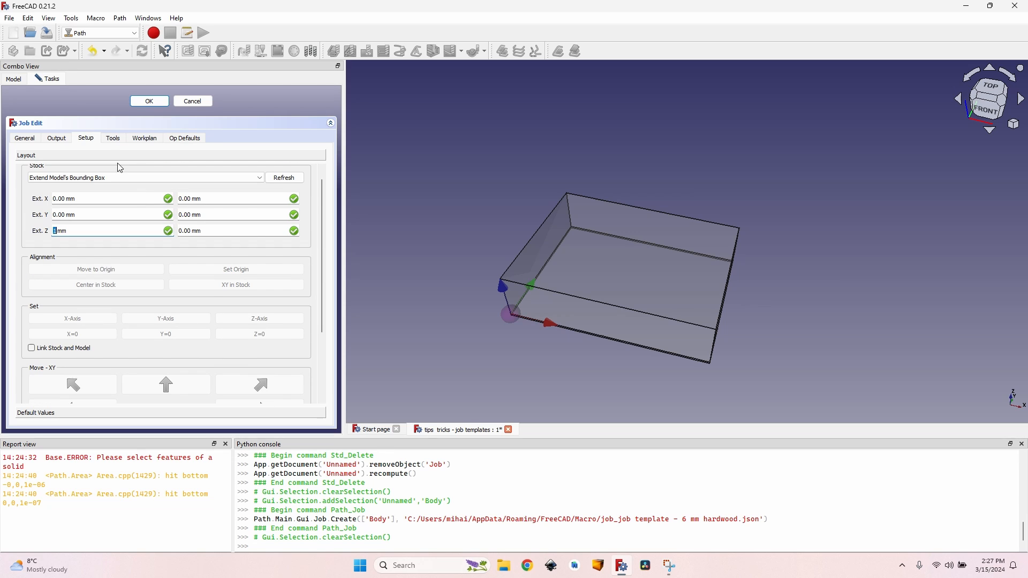
- Confirm the template job's stock settings and 6 mm endmill001 tool, then accept the job
click(112, 137)
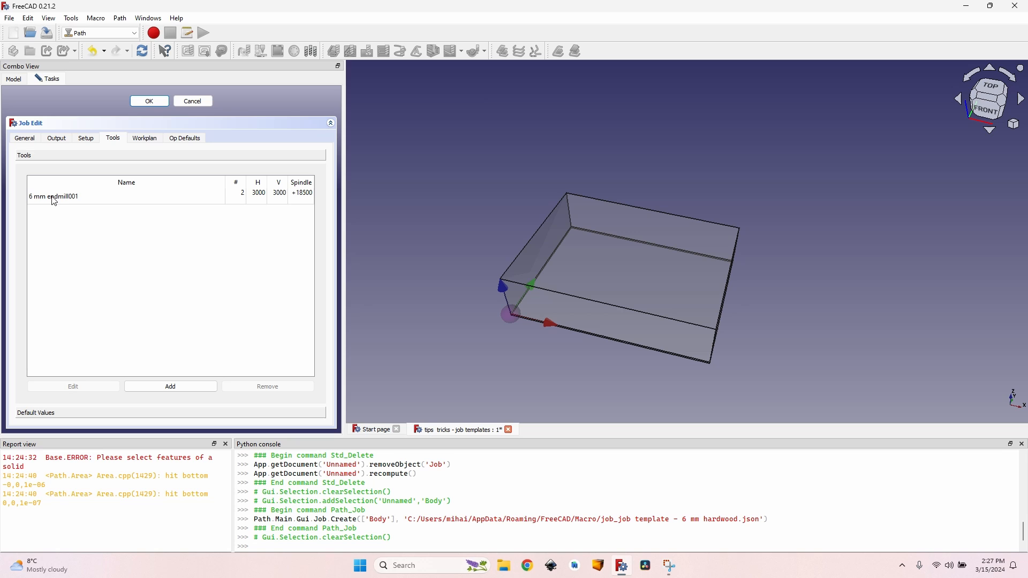
mouse_move(309, 204)
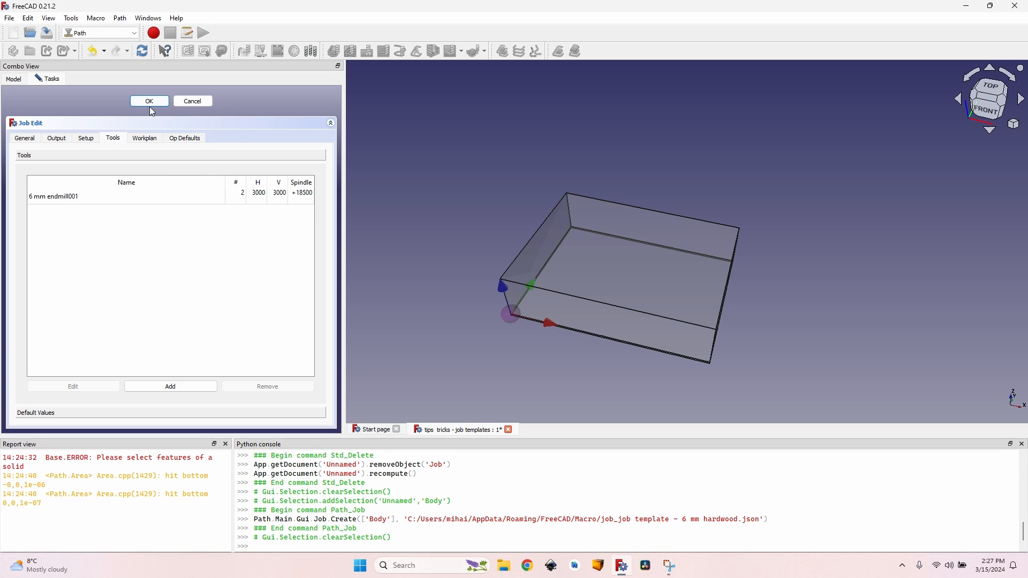
click(149, 101)
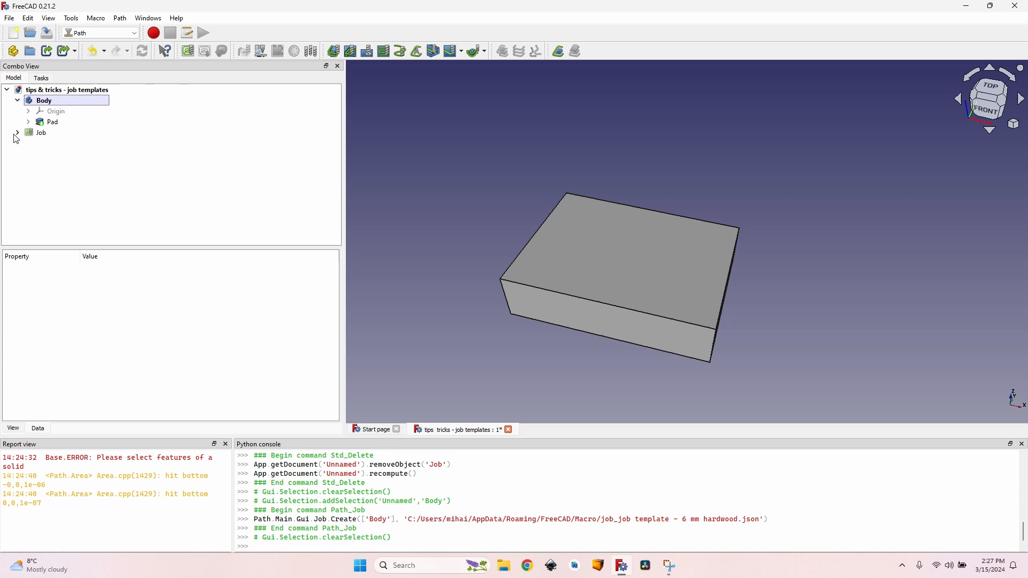
- Add a Profile operation to the new Job, generating a layered toolpath around the box
click(16, 132)
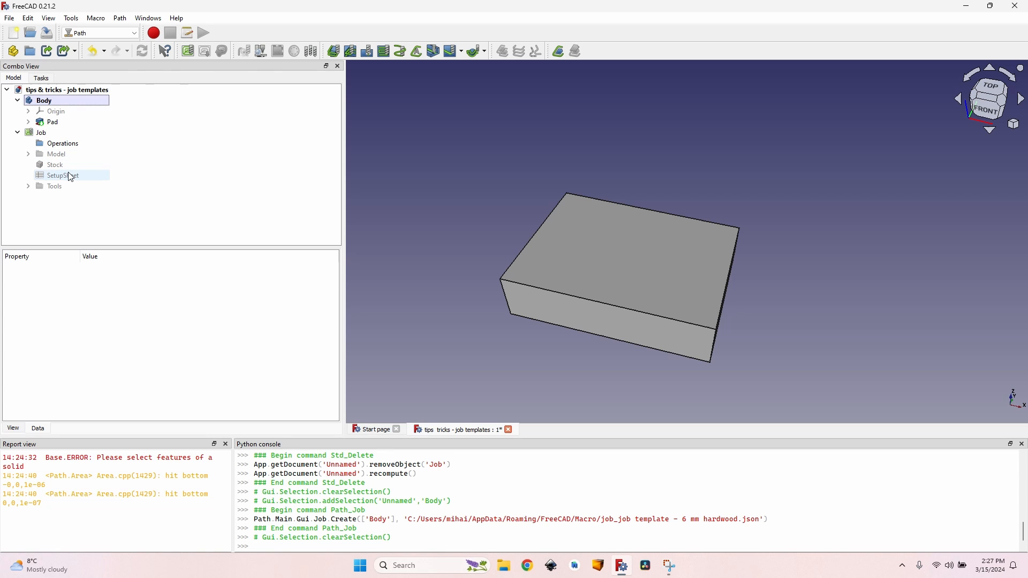
click(42, 133)
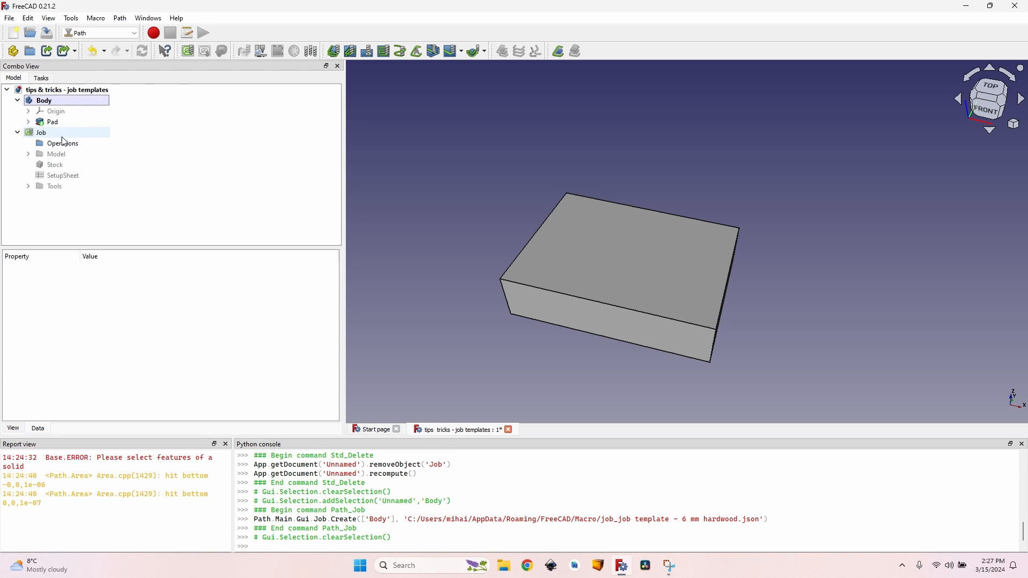
click(333, 50)
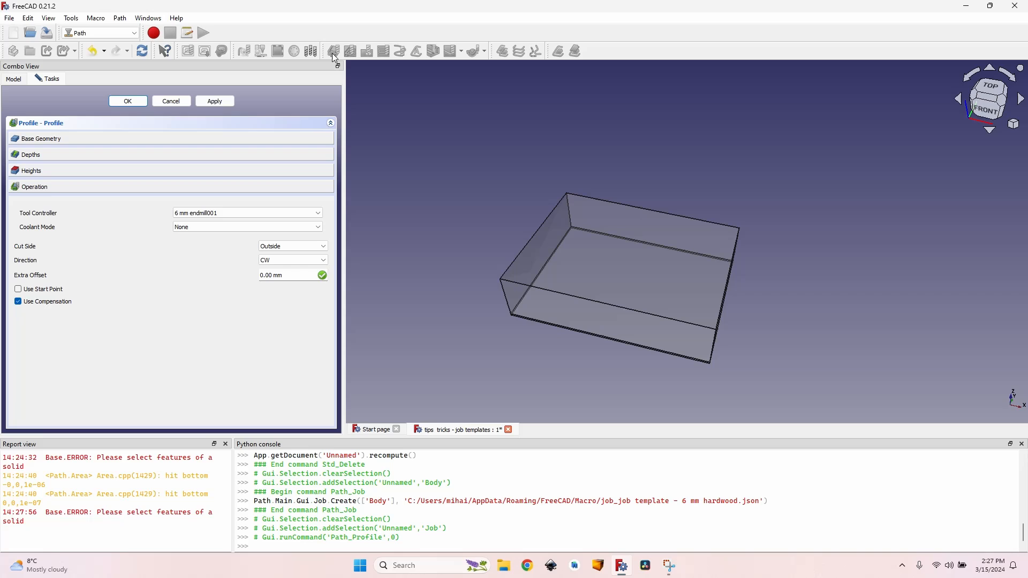
click(214, 102)
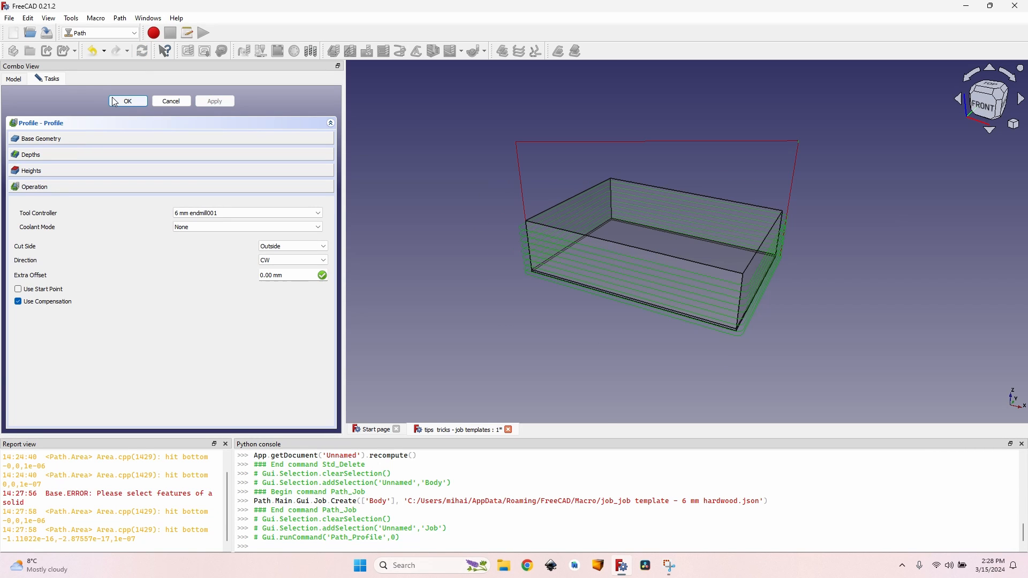
click(128, 101)
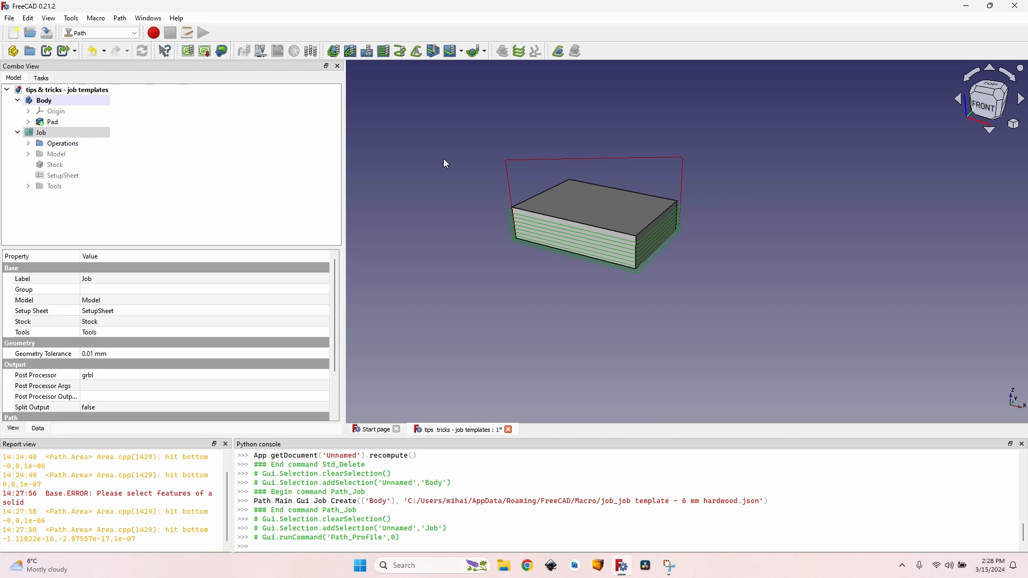
mouse_move(467, 165)
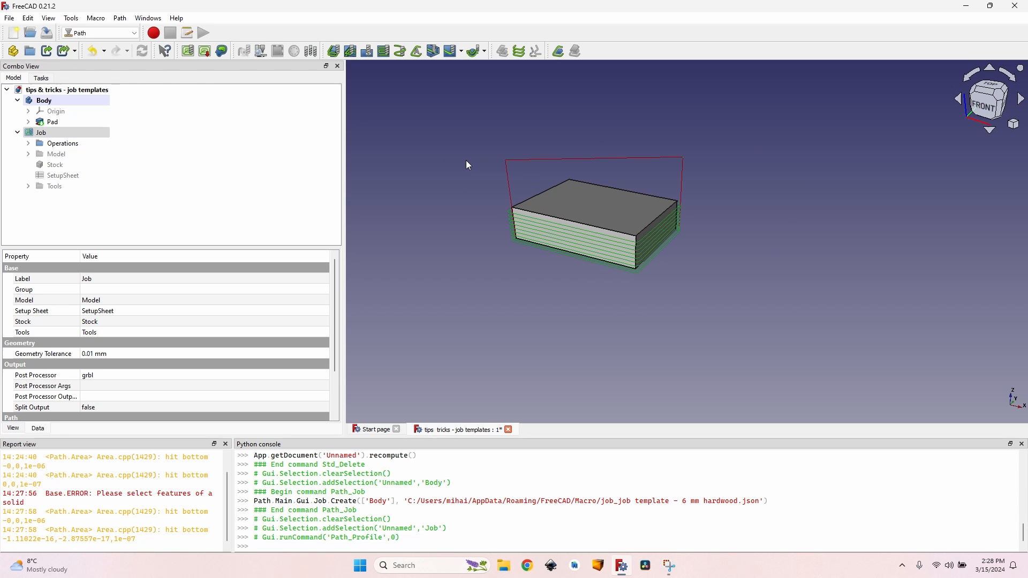
mouse_move(444, 240)
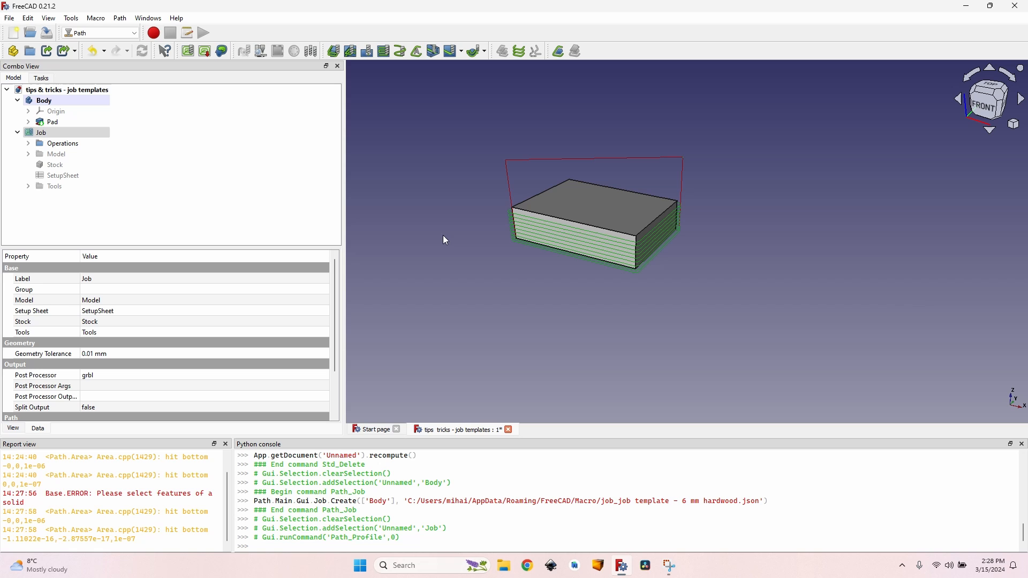
click(41, 132)
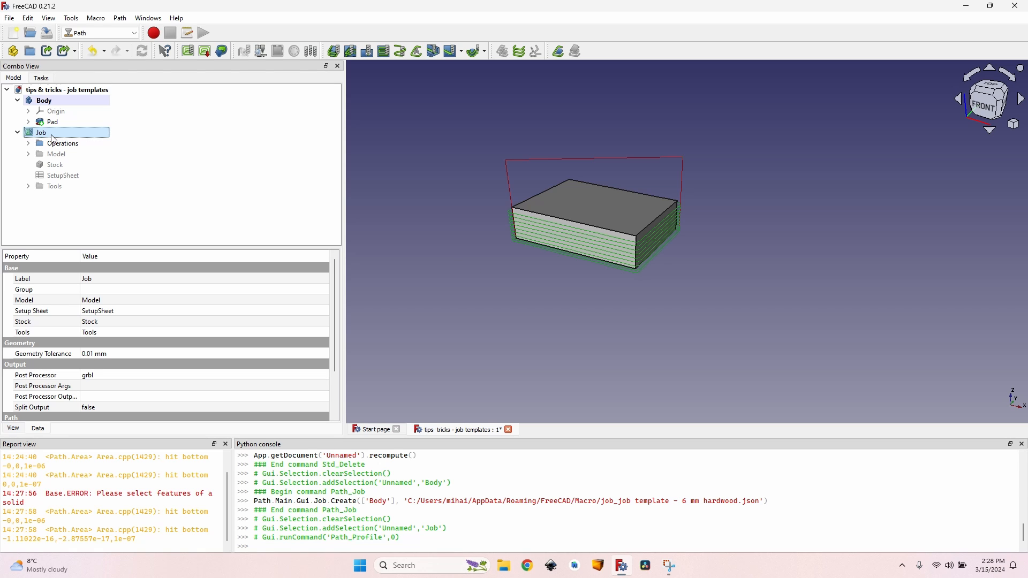
mouse_move(225, 145)
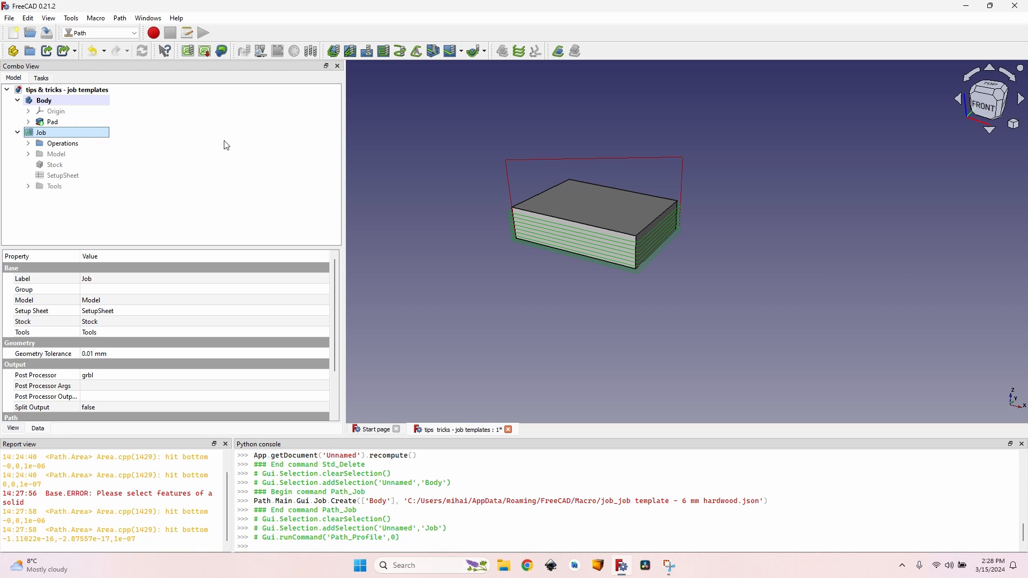
mouse_move(242, 169)
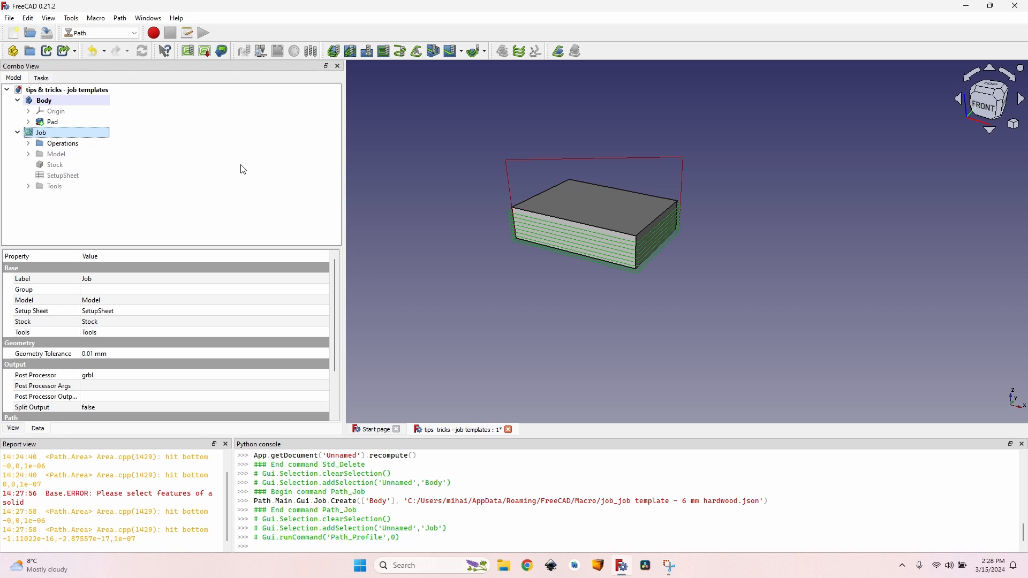
mouse_move(237, 169)
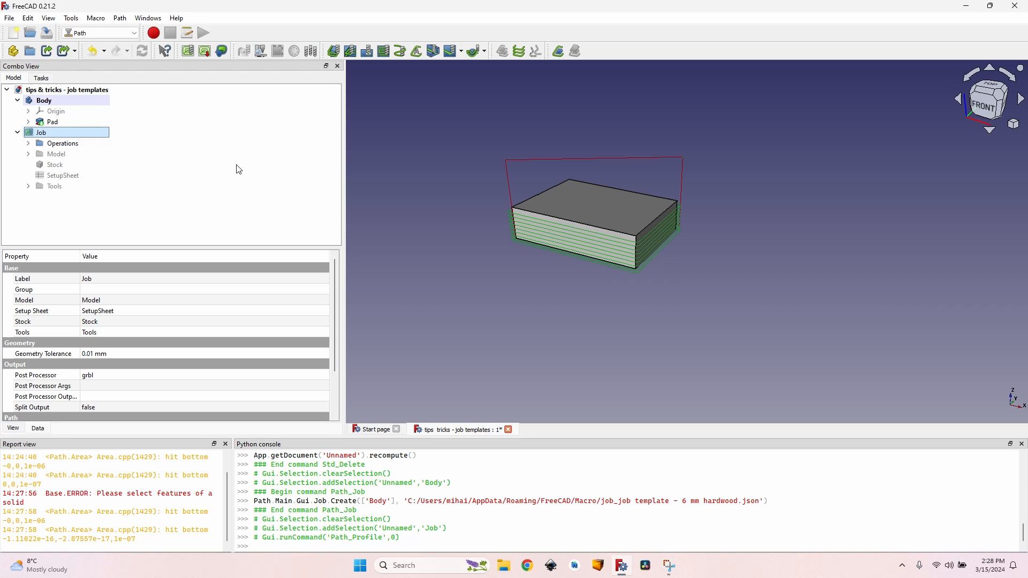
mouse_move(221, 166)
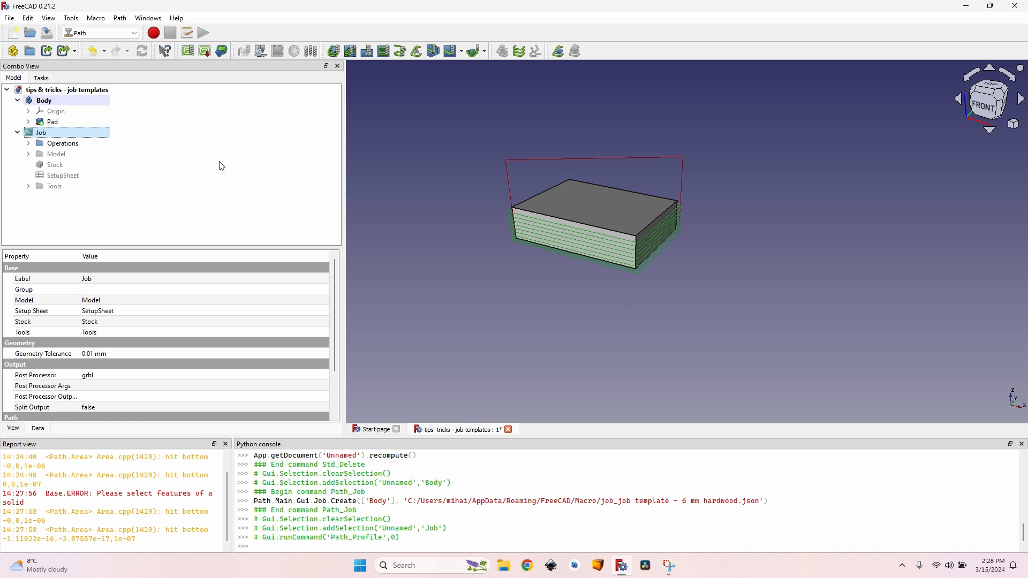